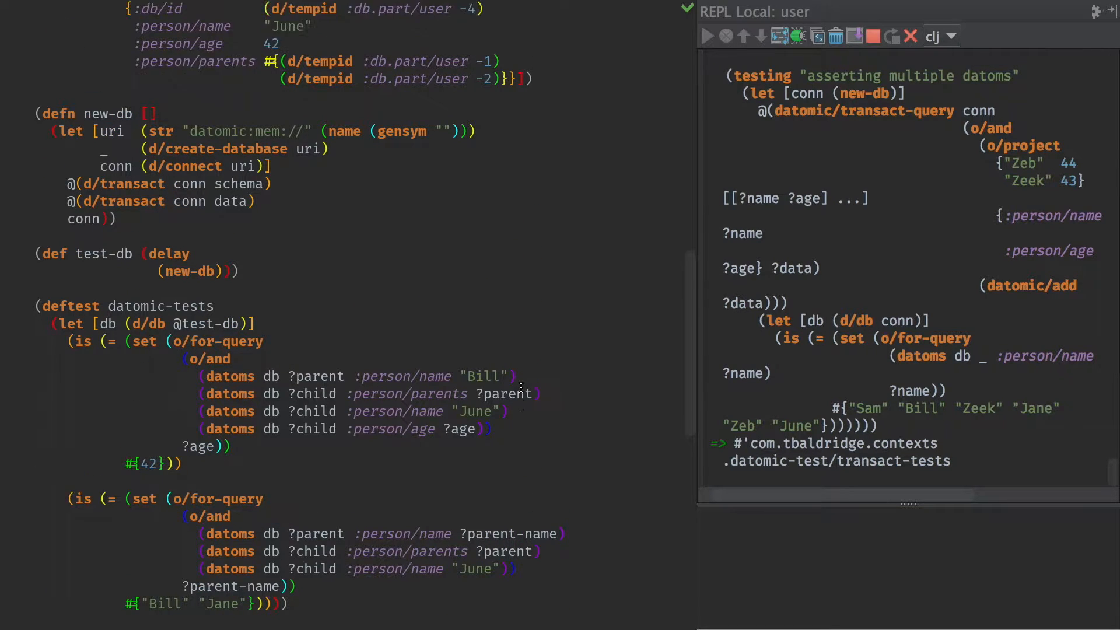
- Sketch placeholder assert, owns and ti forms while scrolling through the test file
scroll("down", 3)
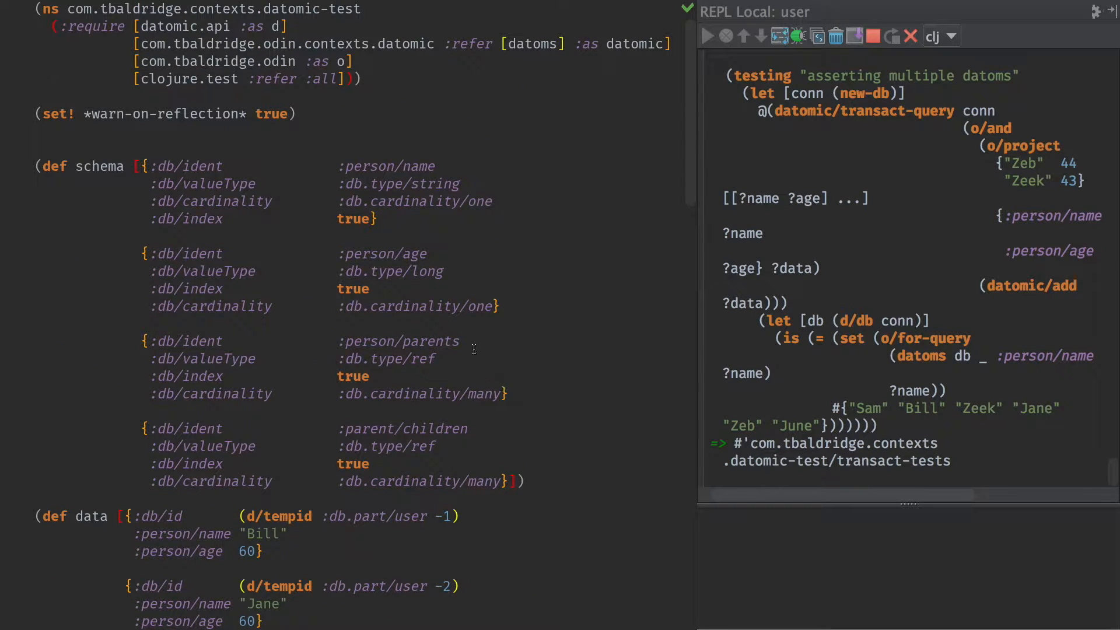
scroll("down", 3)
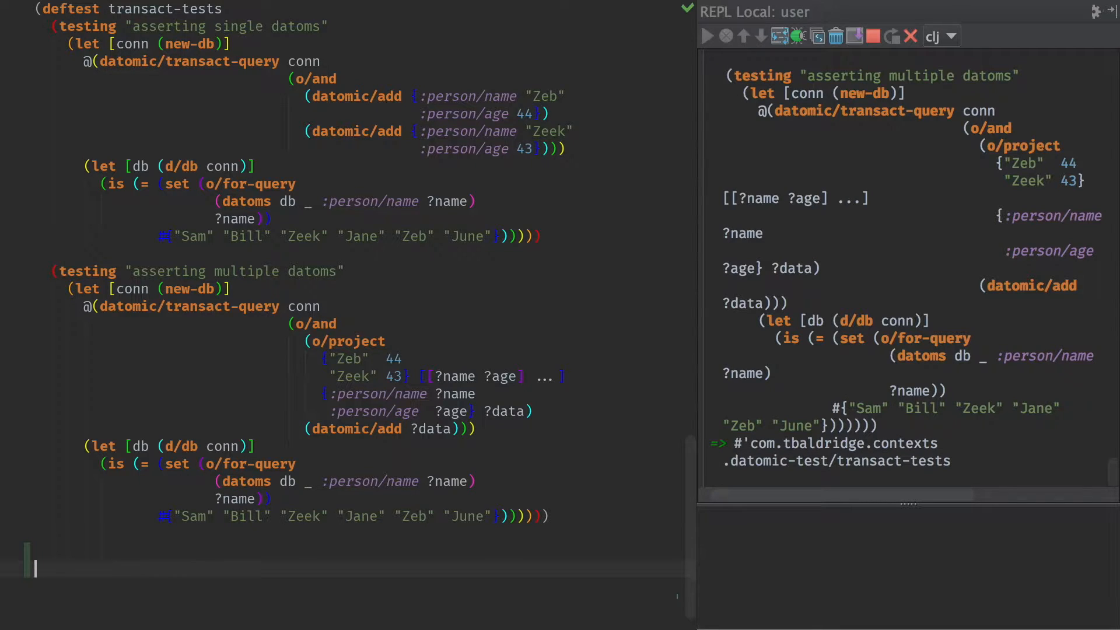
type("assert (")
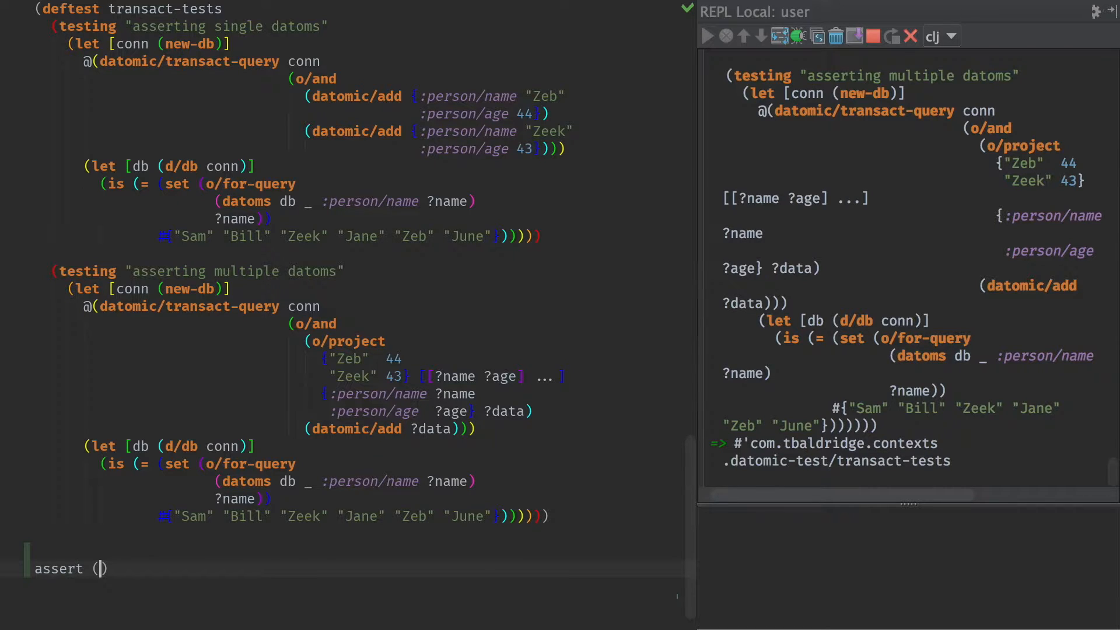
type("owns (")
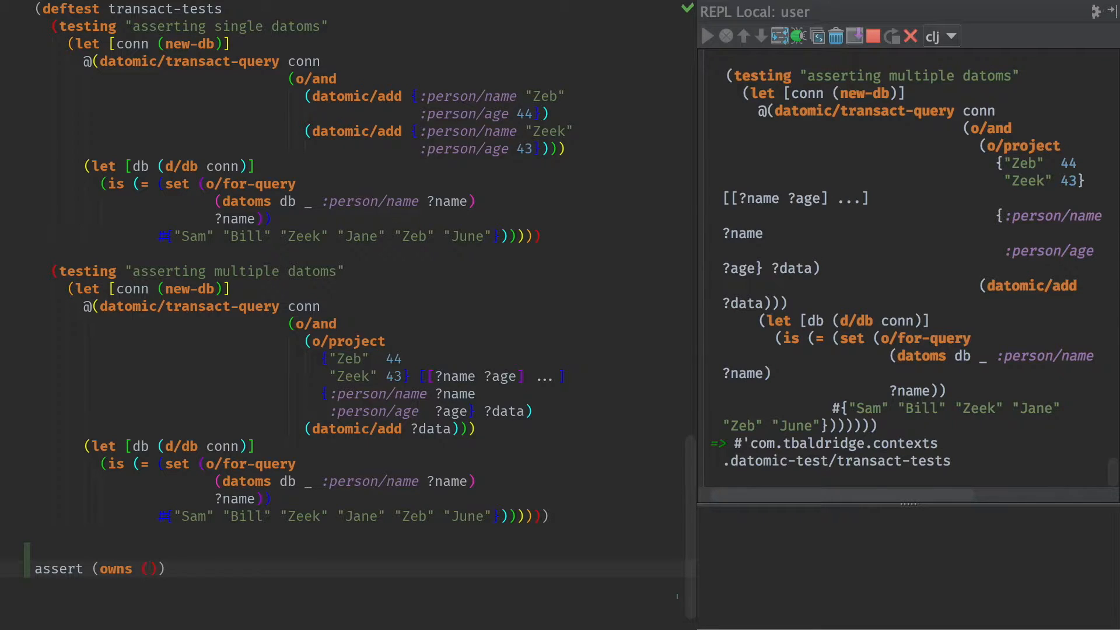
type("ti")
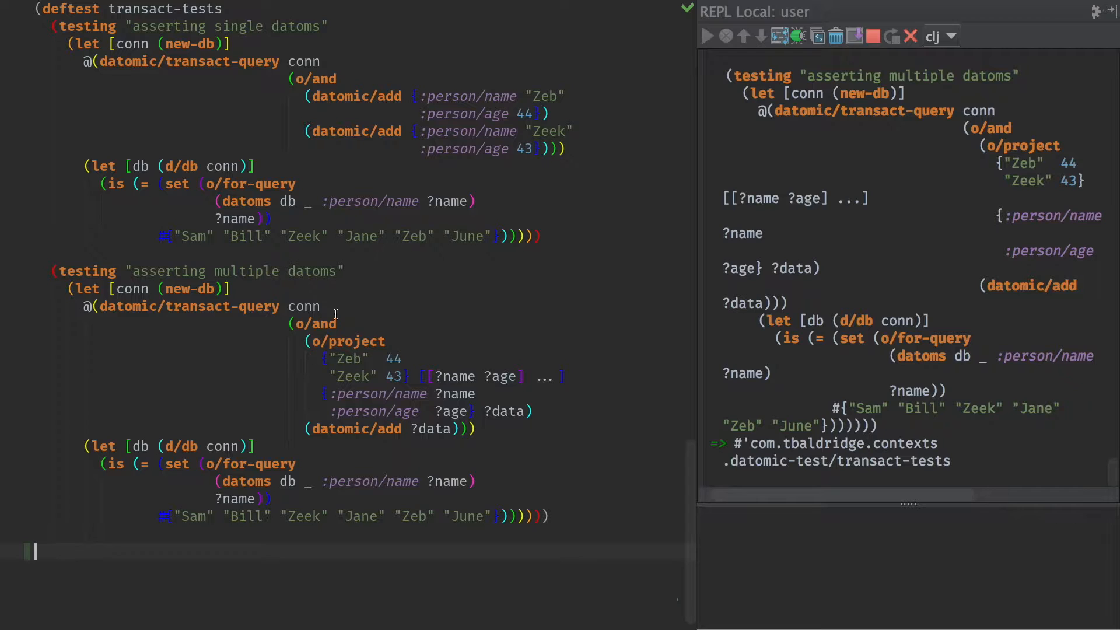
- Insert blank lines between the test-db definition and the datomic-tests test
scroll("down", 3)
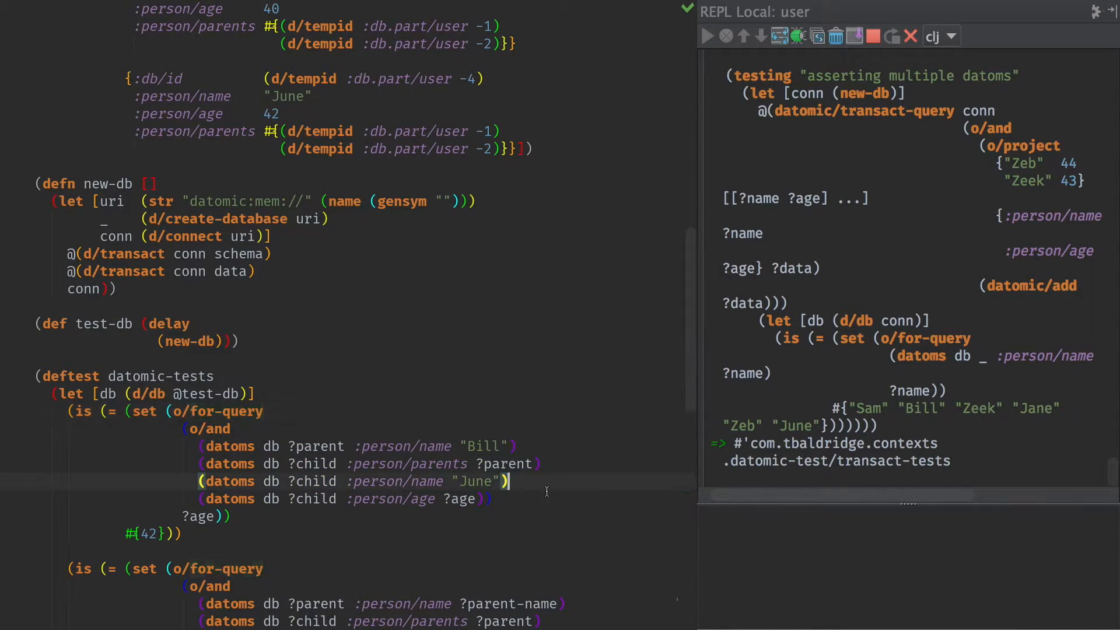
key("enter")
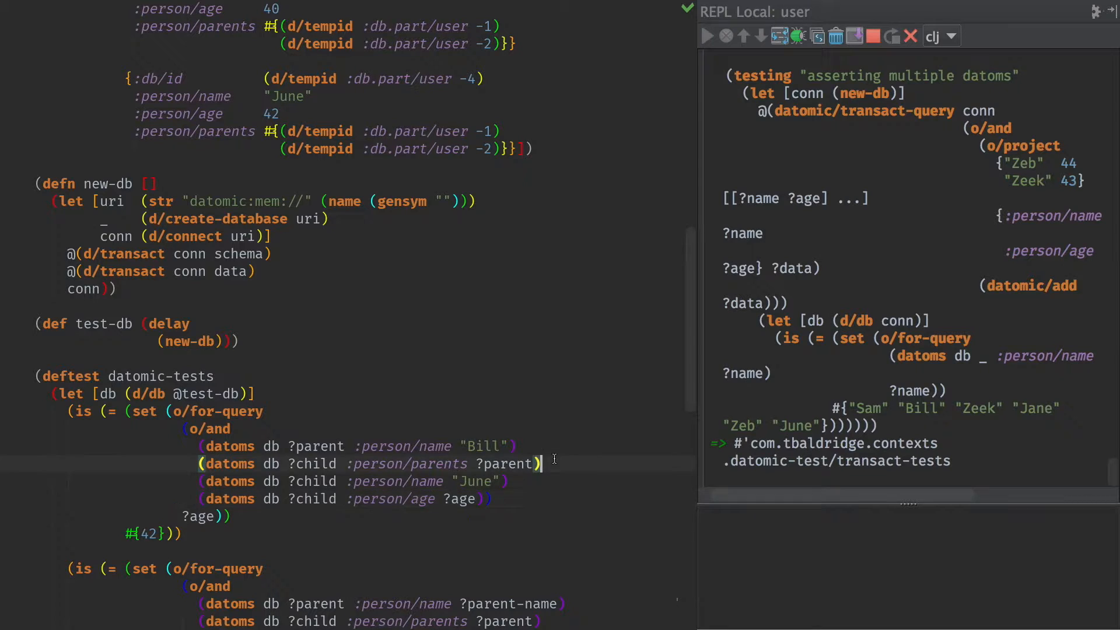
mouse_move(486, 417)
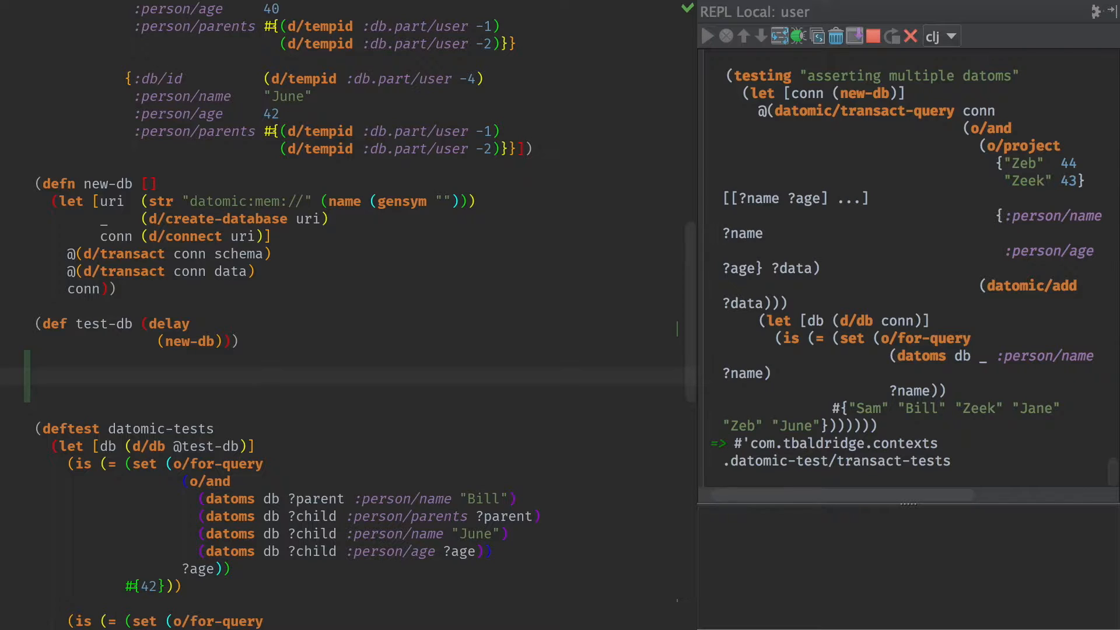
- Write an o/or form that asserts new-data below test-db
type("(o/")
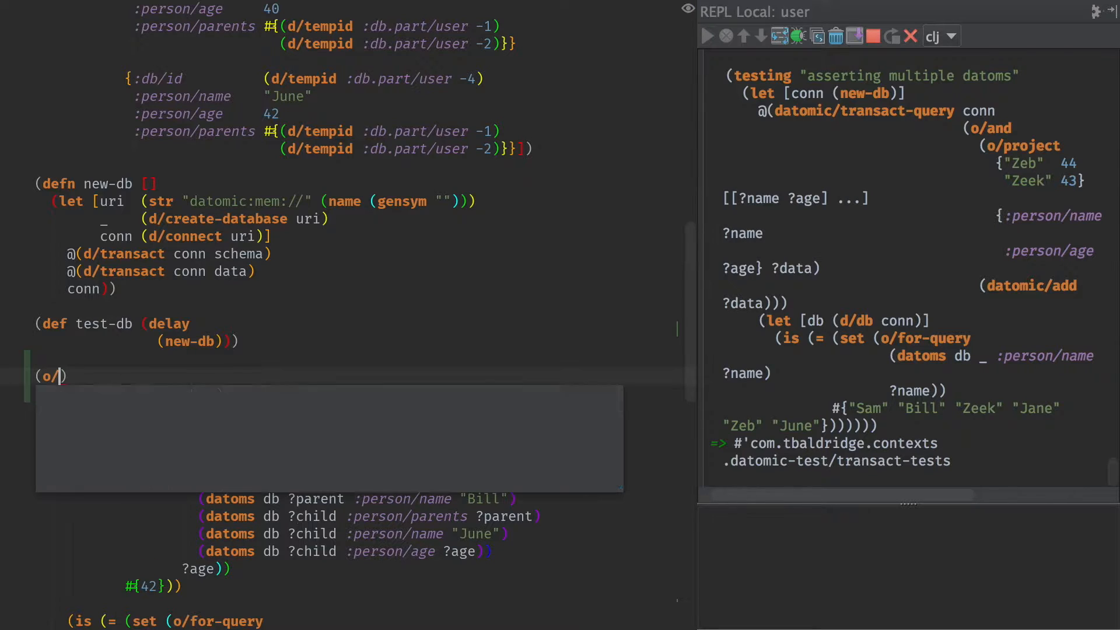
type("or")
type("(")
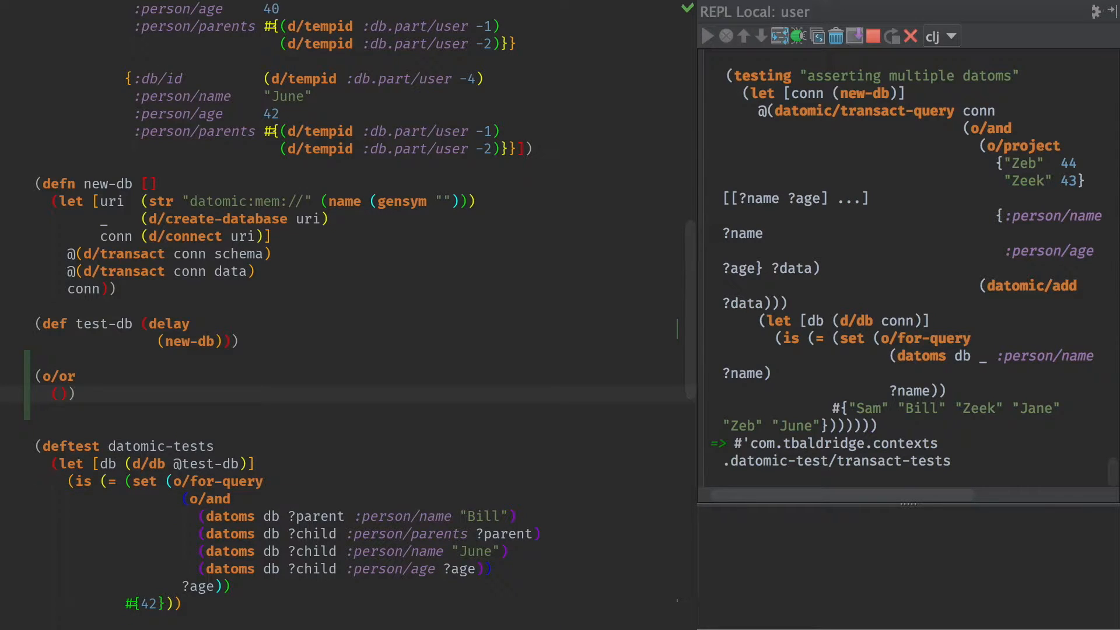
type("assert")
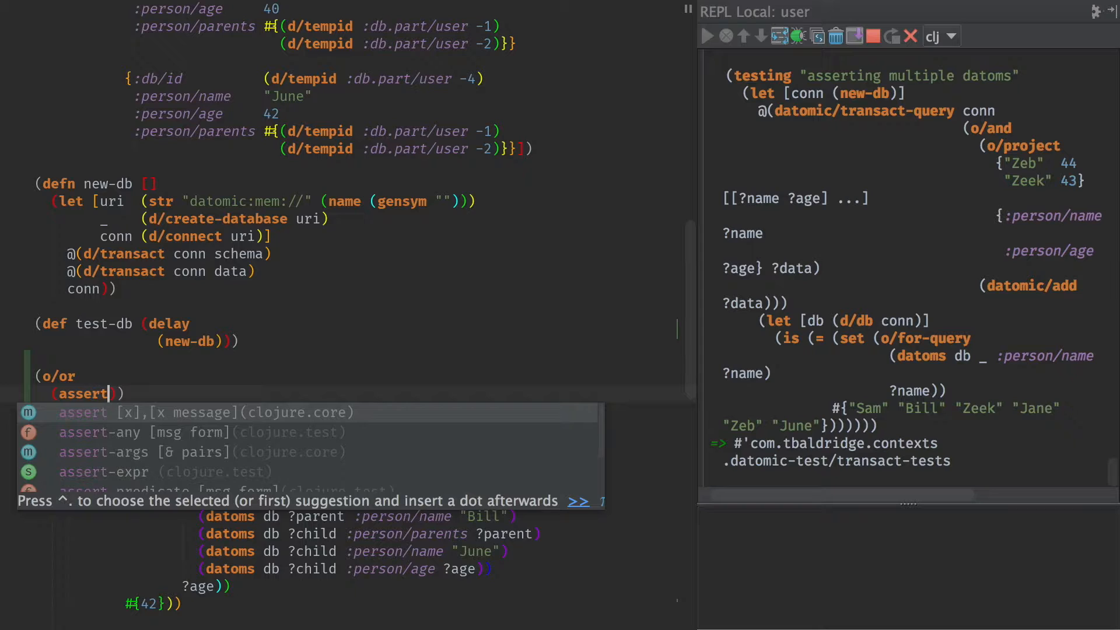
type("new-data")
type("(")
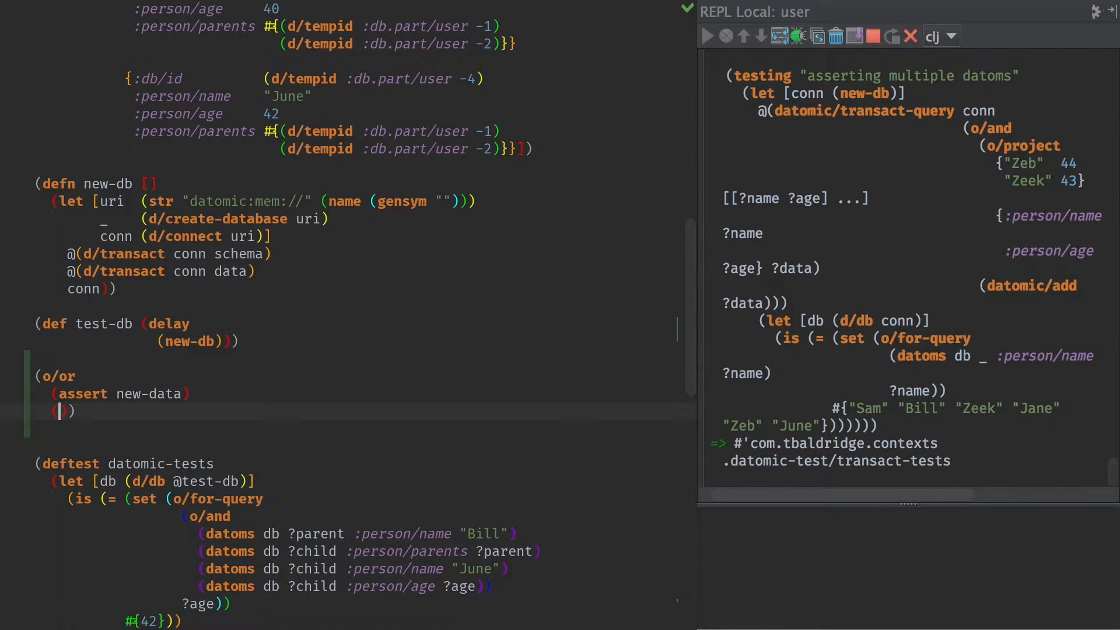
- Add a pass clause (= ?name "Bill") and wrap both clauses in o/and
type("pass (=")
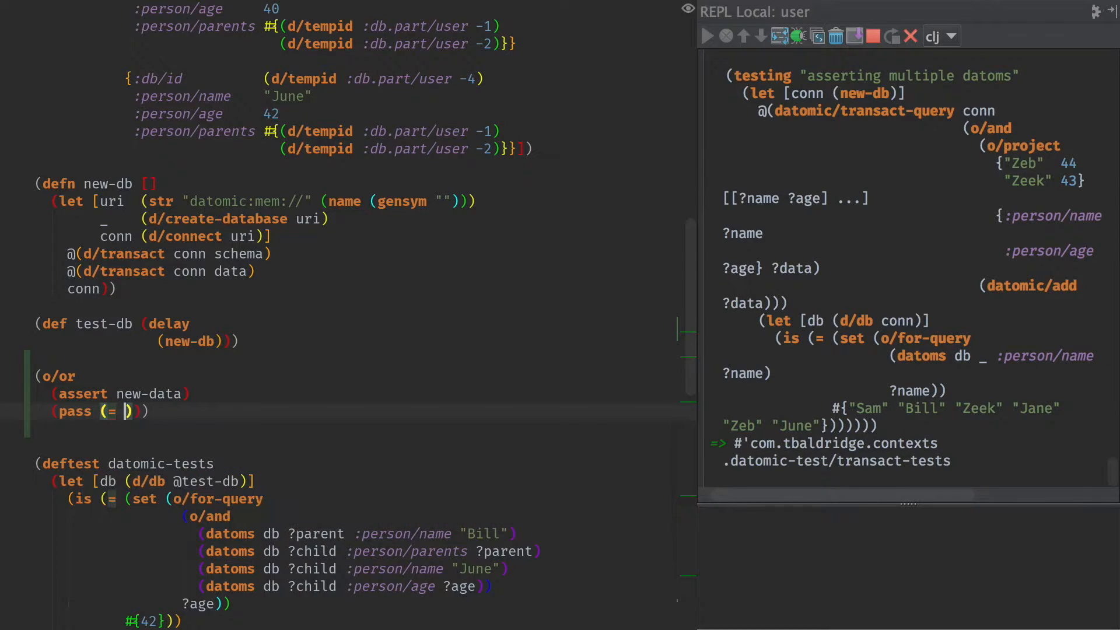
type("?nname")
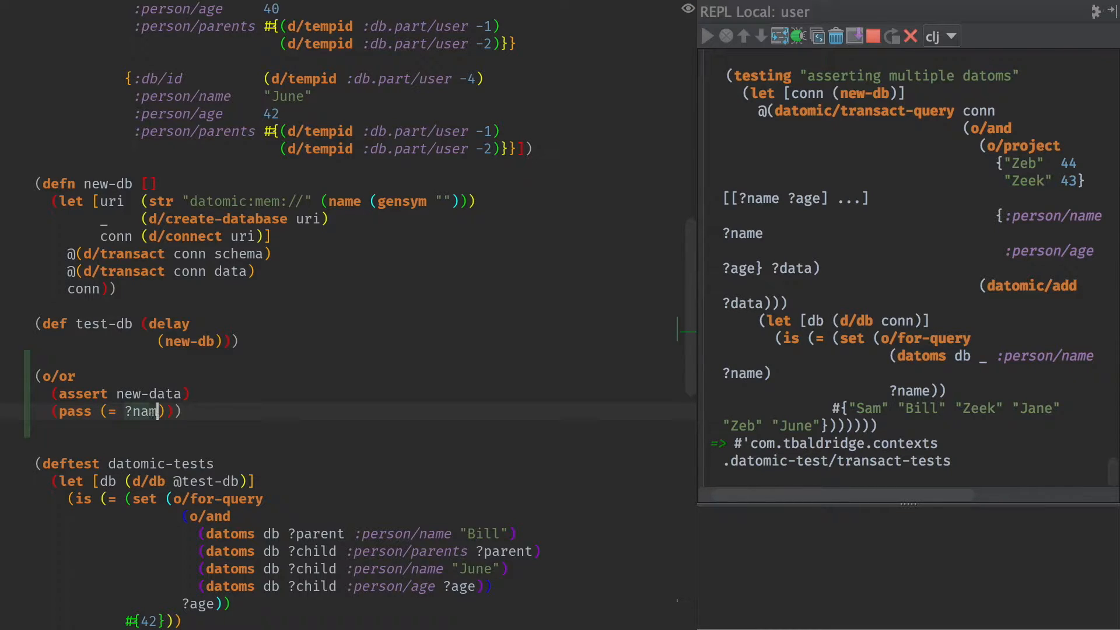
type("e \"bi\"")
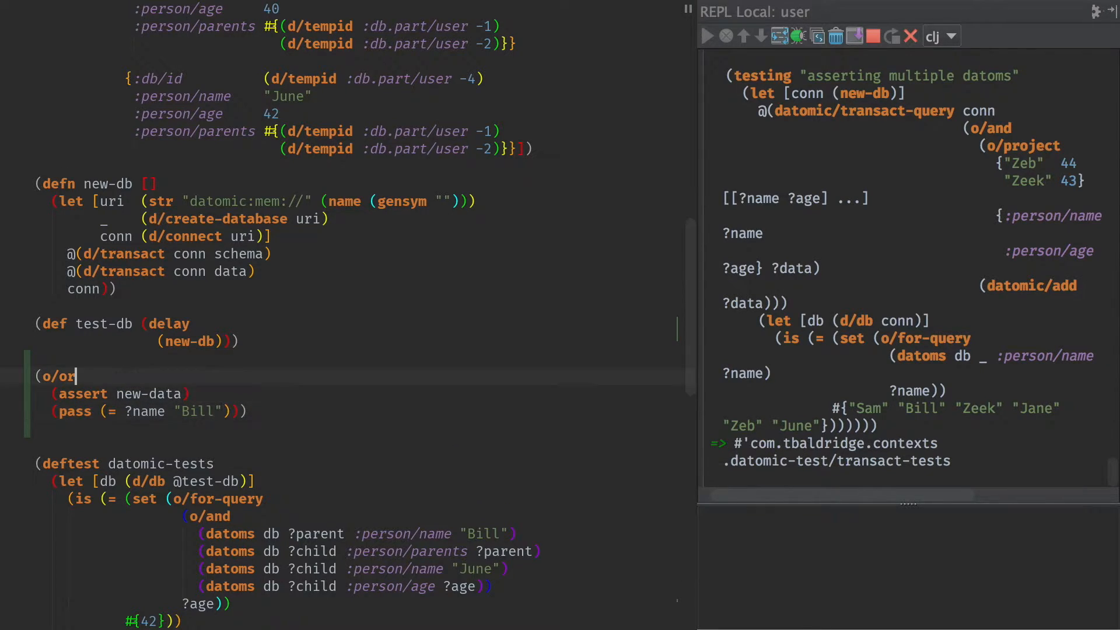
type("(o/and")
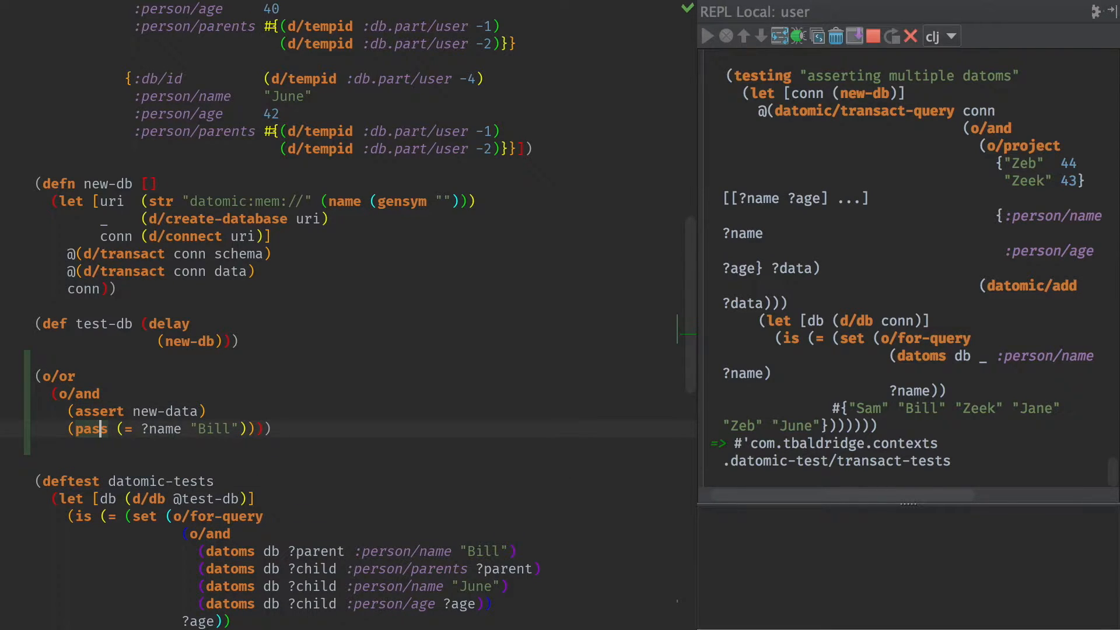
- Return to the example o/or sketch so it can be removed
left_click(182, 429)
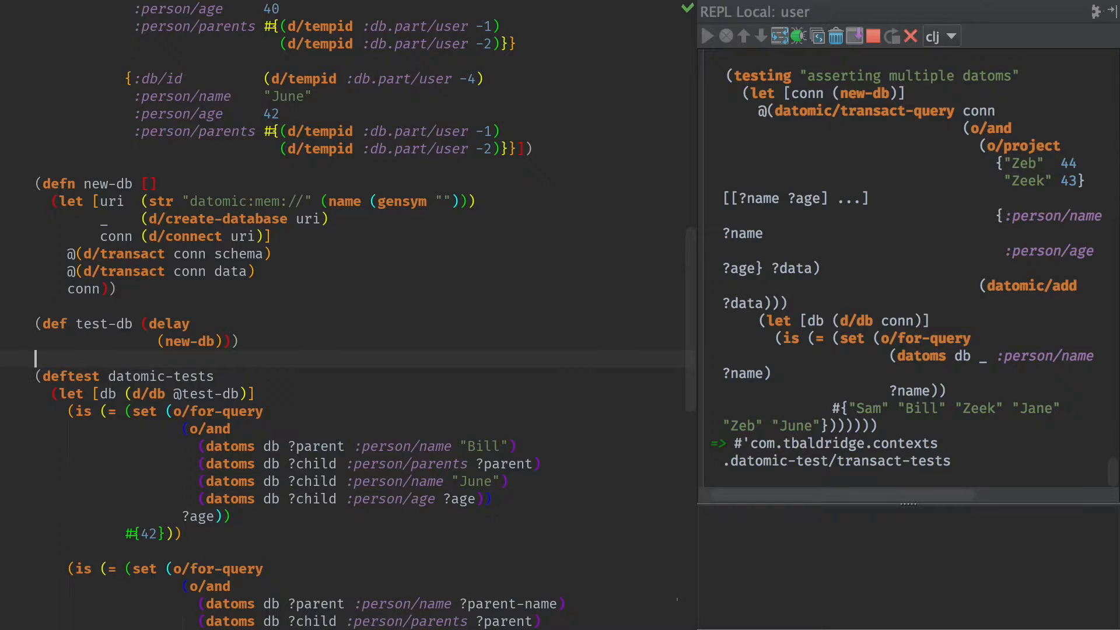
- Switch to the context-tests covering basic context usage and walking values
key("ctrl+Tab")
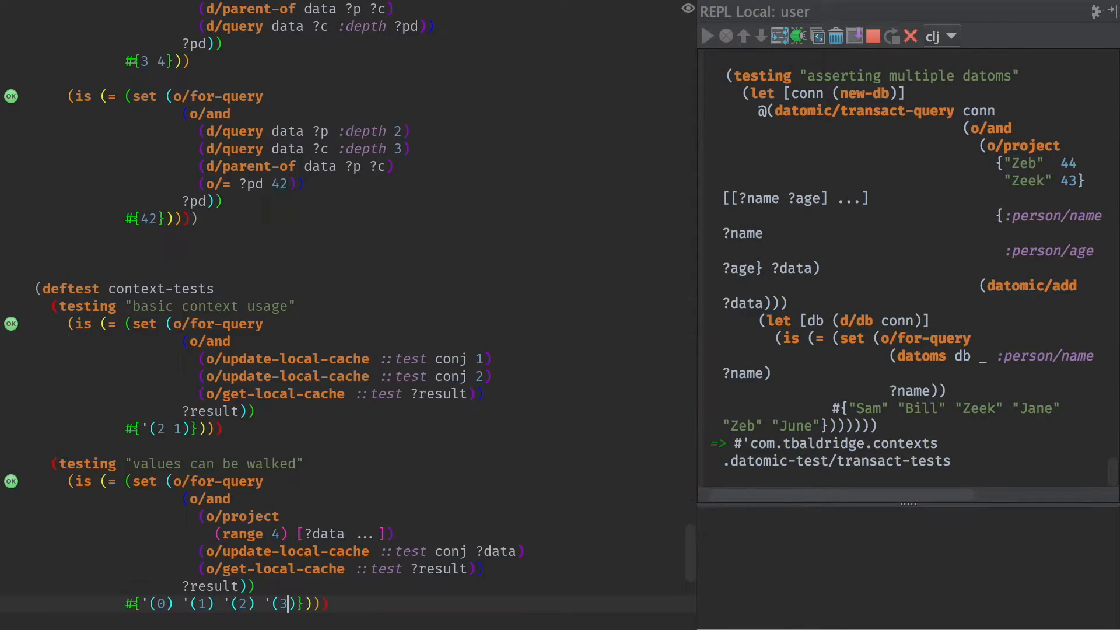
scroll("down", 3)
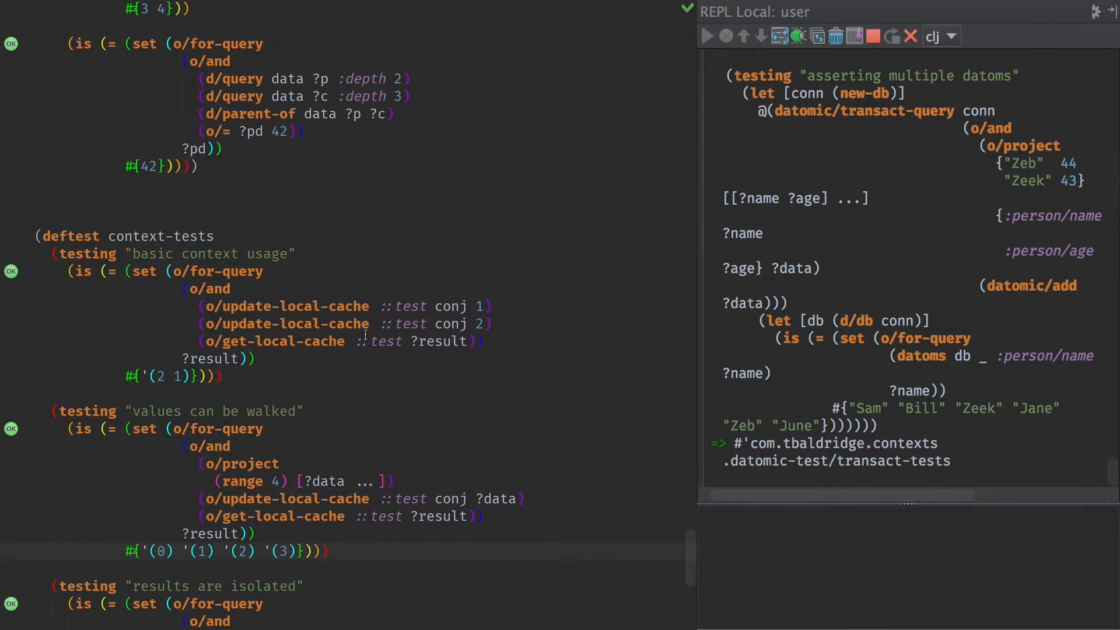
scroll("down", 3)
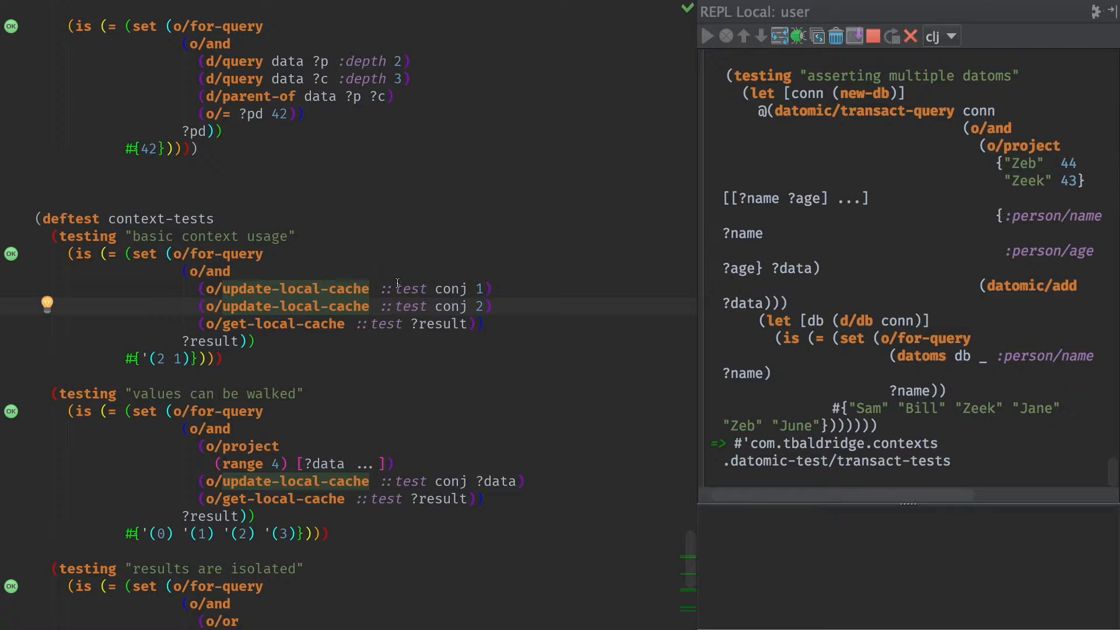
- Point out update-local-cache, the cached value 1 and the expected 2 in the result
double_click(406, 289)
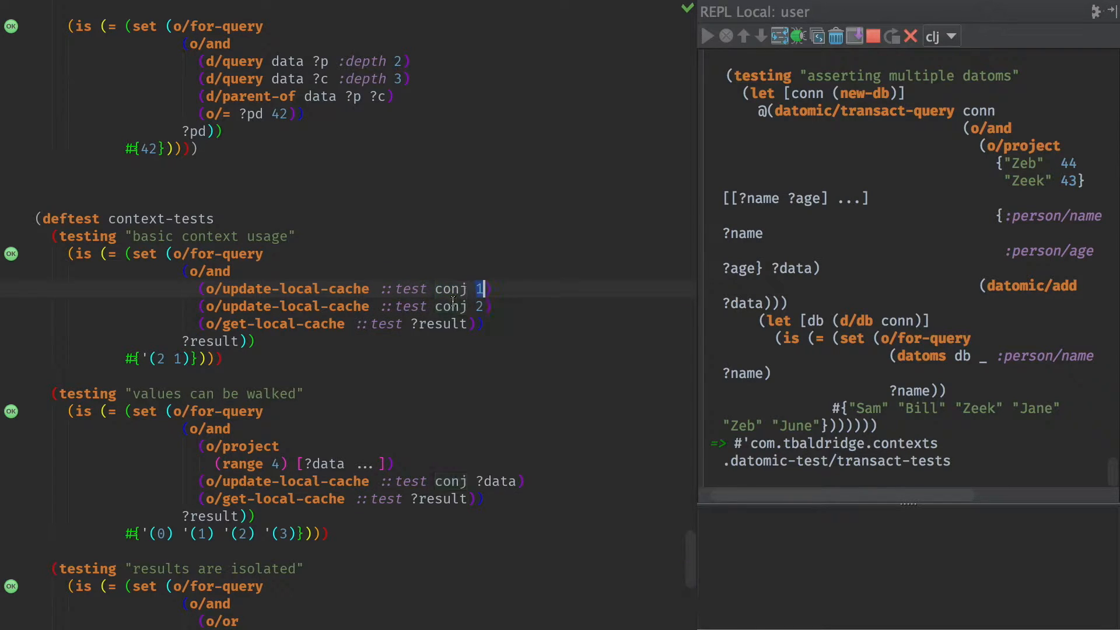
double_click(449, 305)
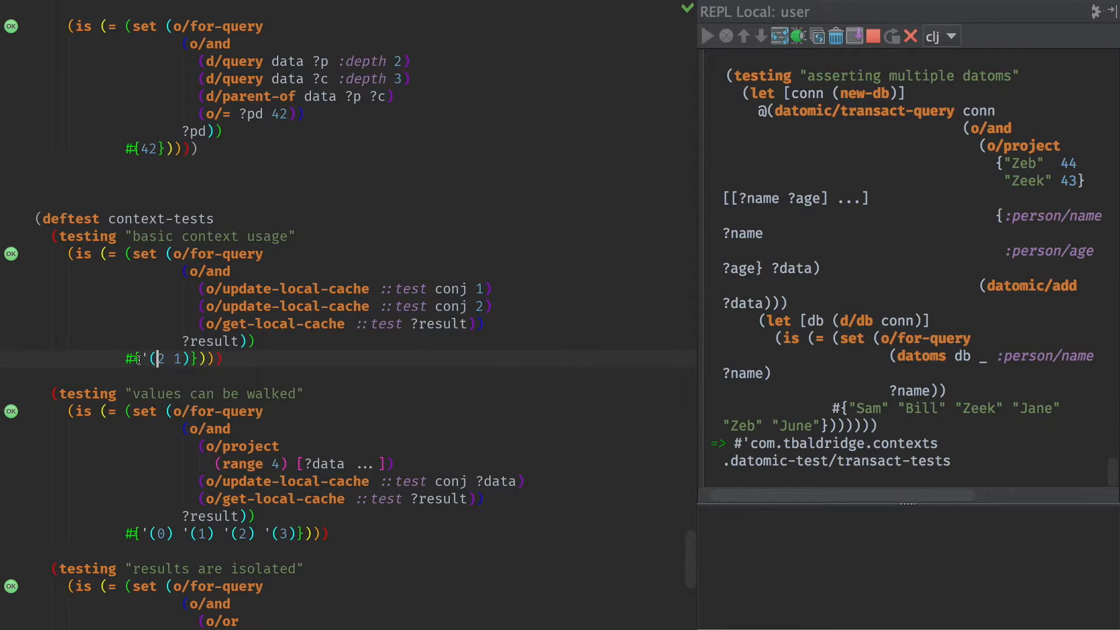
double_click(165, 359)
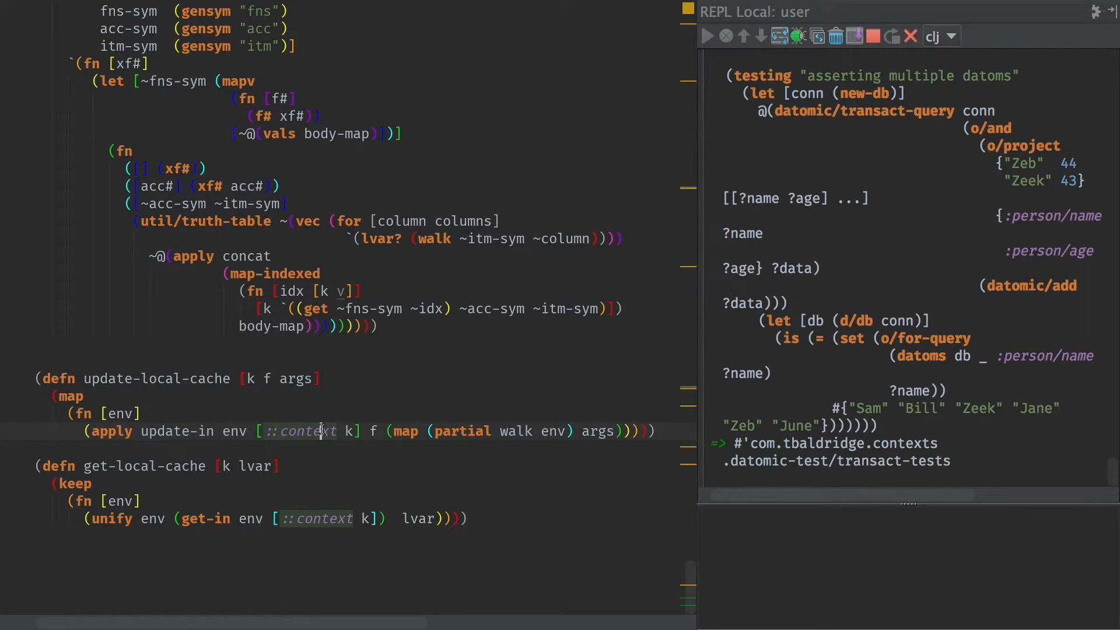
mouse_move(327, 431)
type("{")
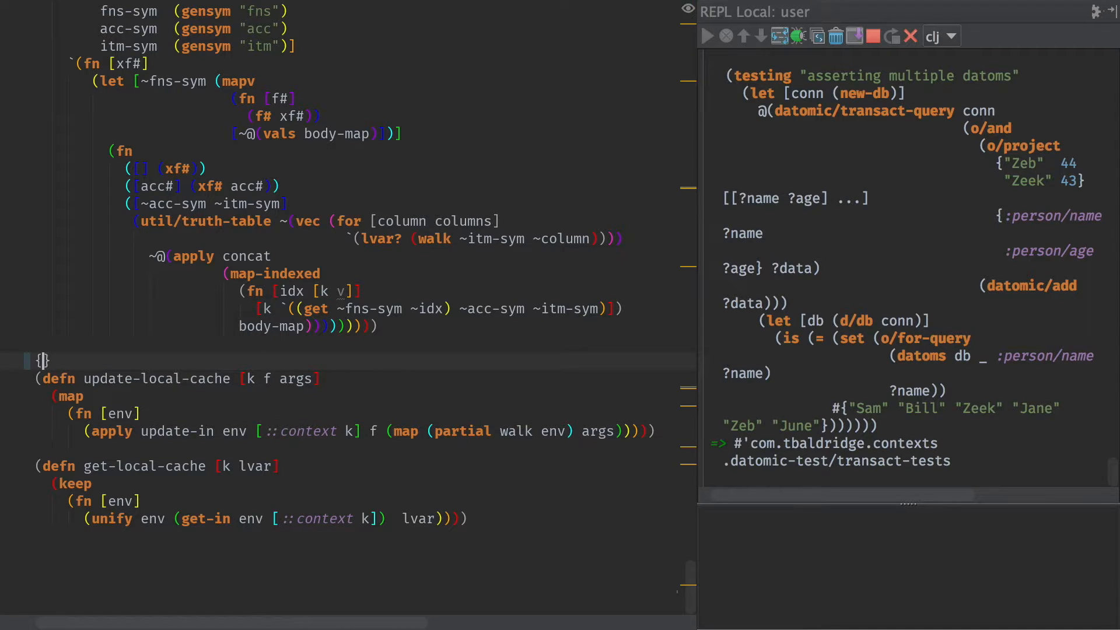
type("lvar")
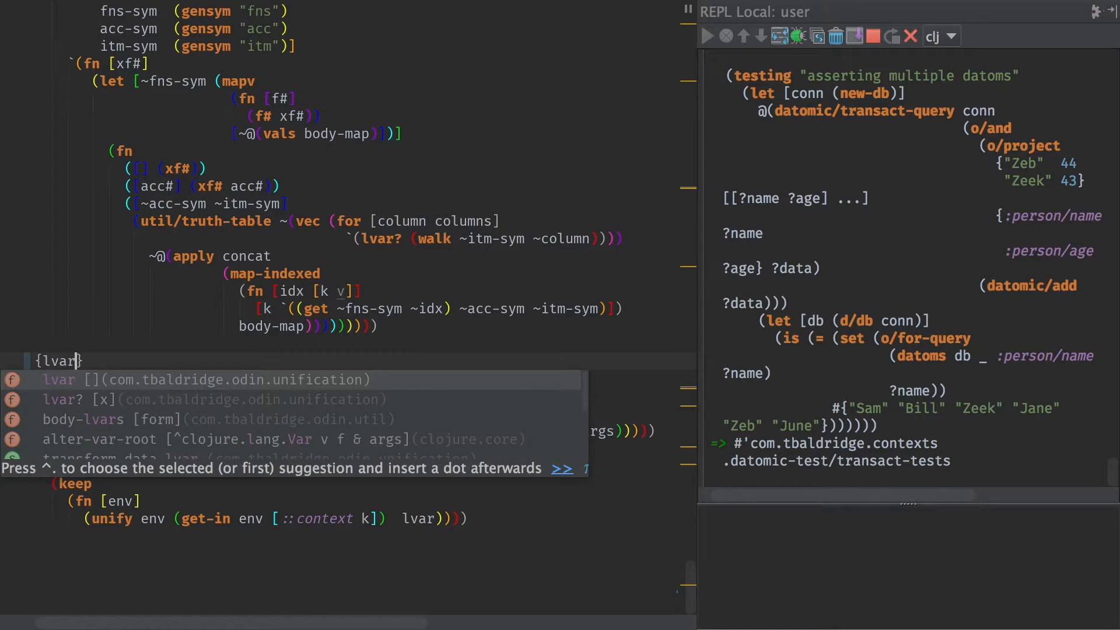
type("data")
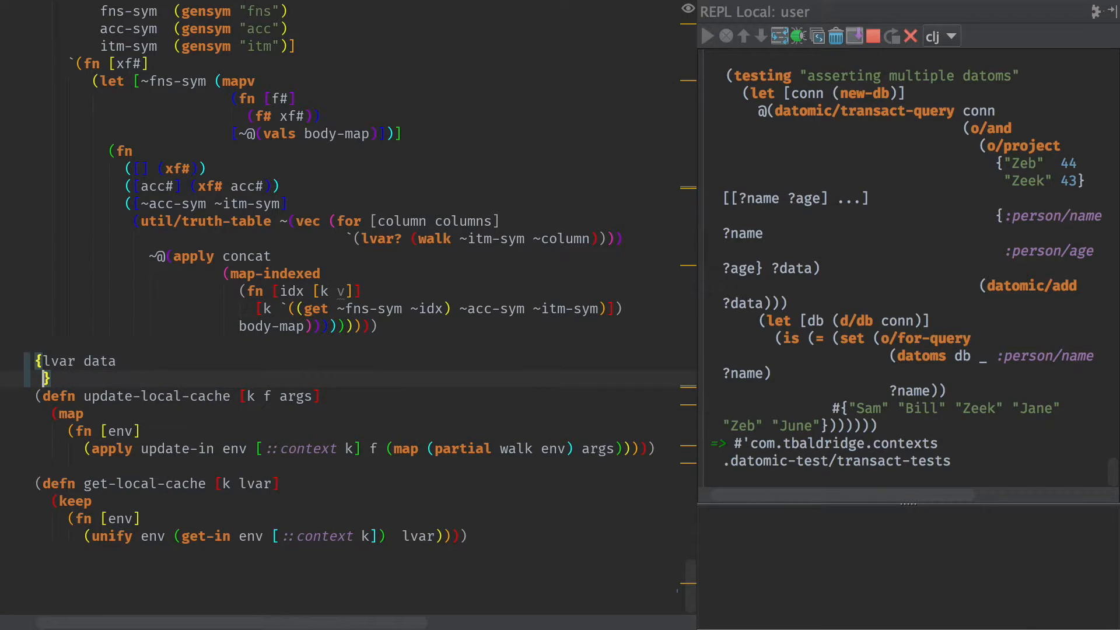
type("lvar2 data-reader-urls")
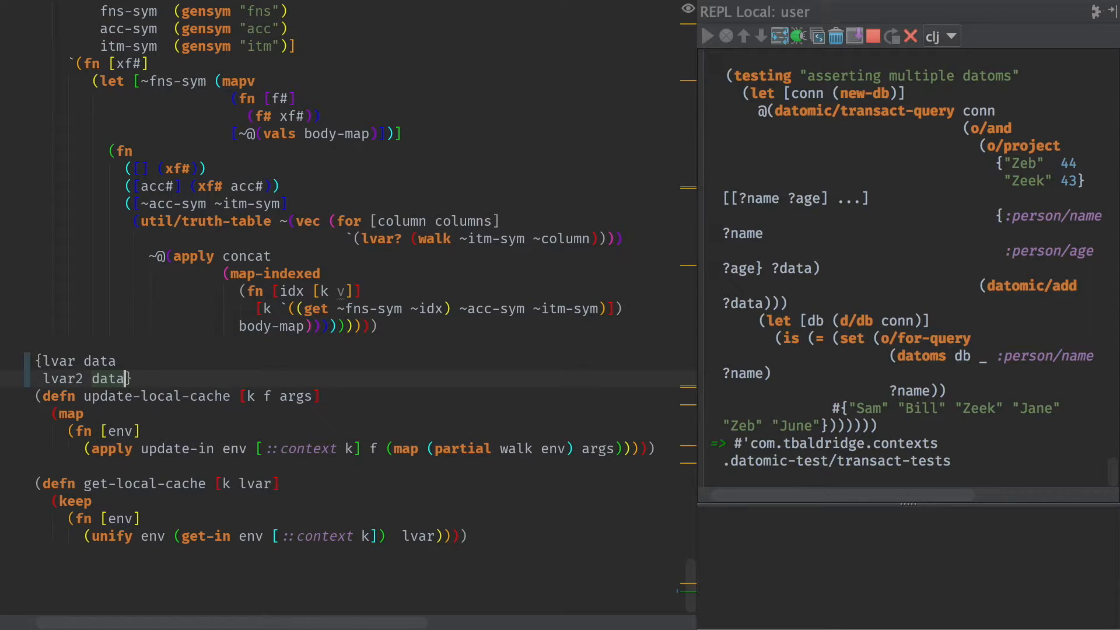
type("lvar3 data}")
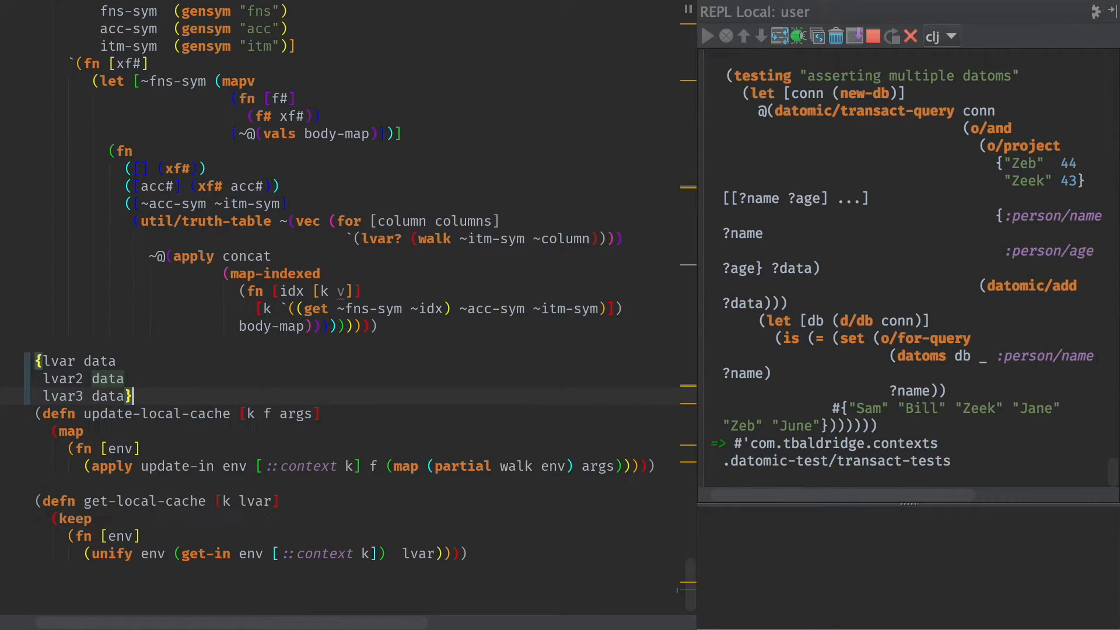
key("enter")
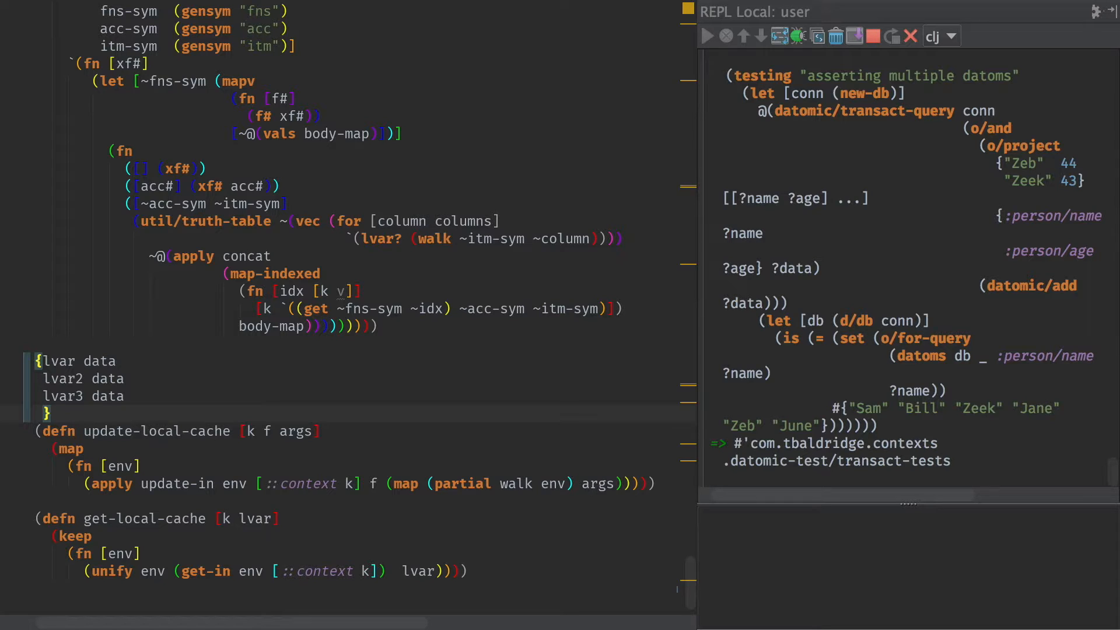
type("::context")
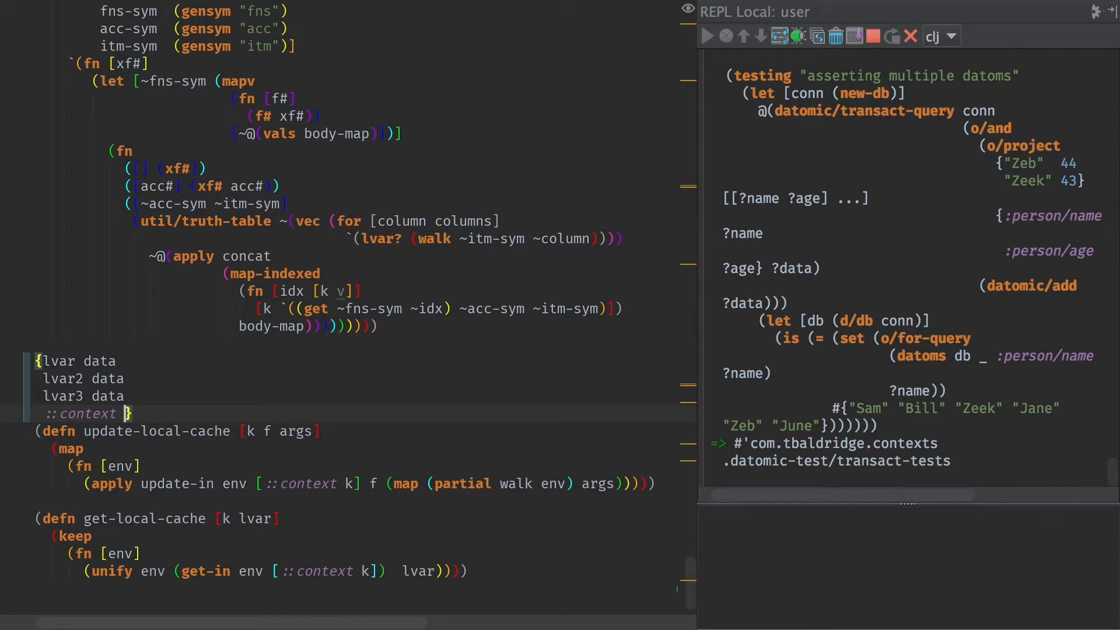
type(":k")
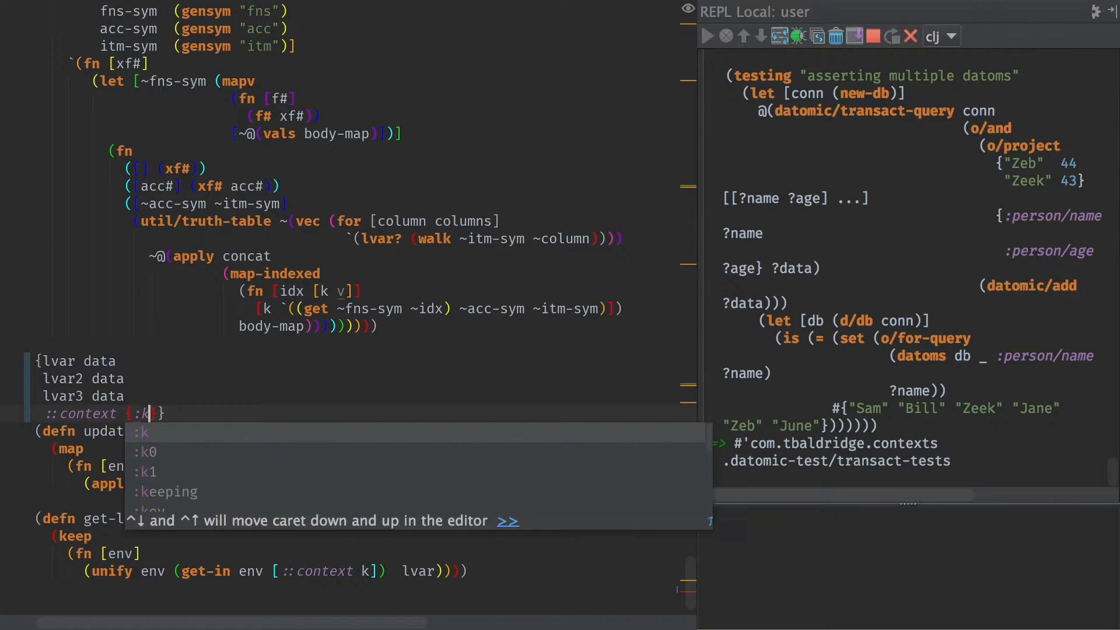
type("val")
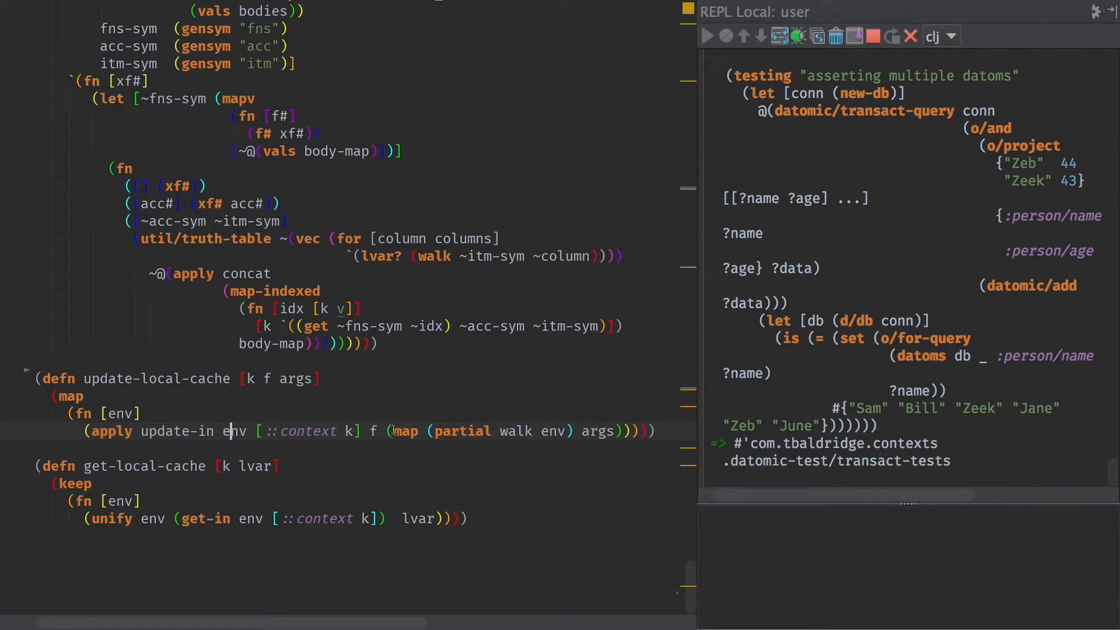
double_click(299, 430)
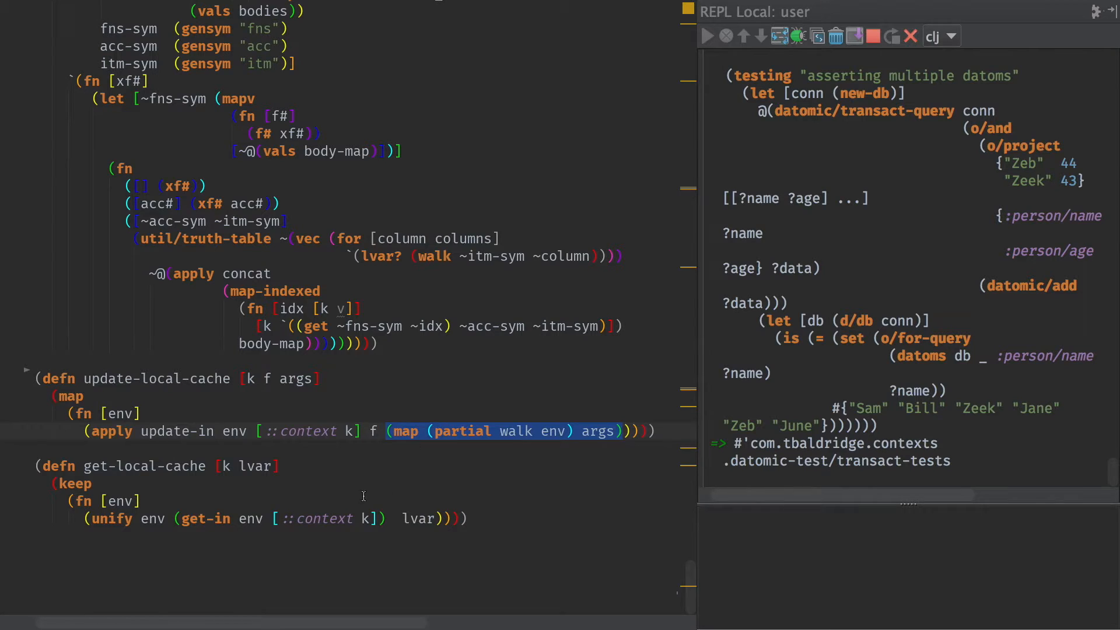
left_click(327, 518)
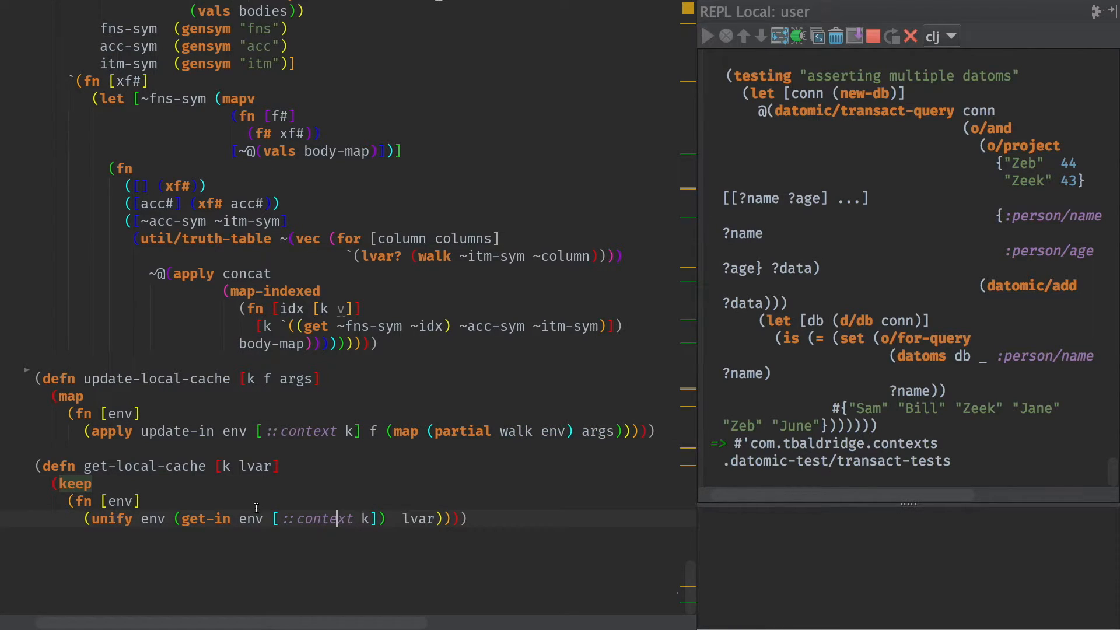
double_click(418, 518)
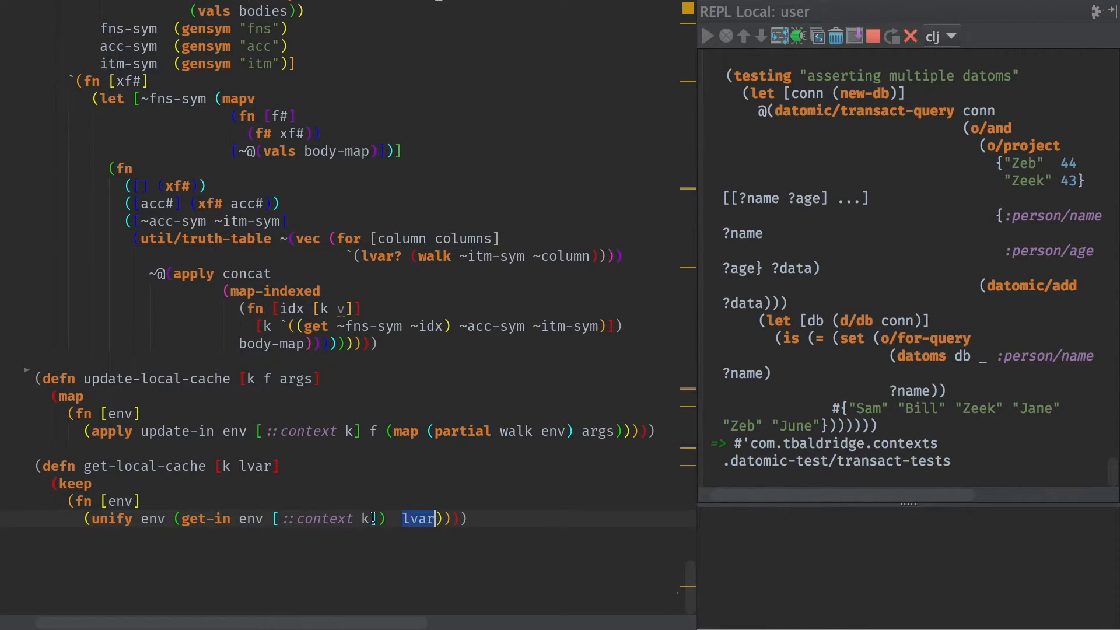
left_click(366, 518)
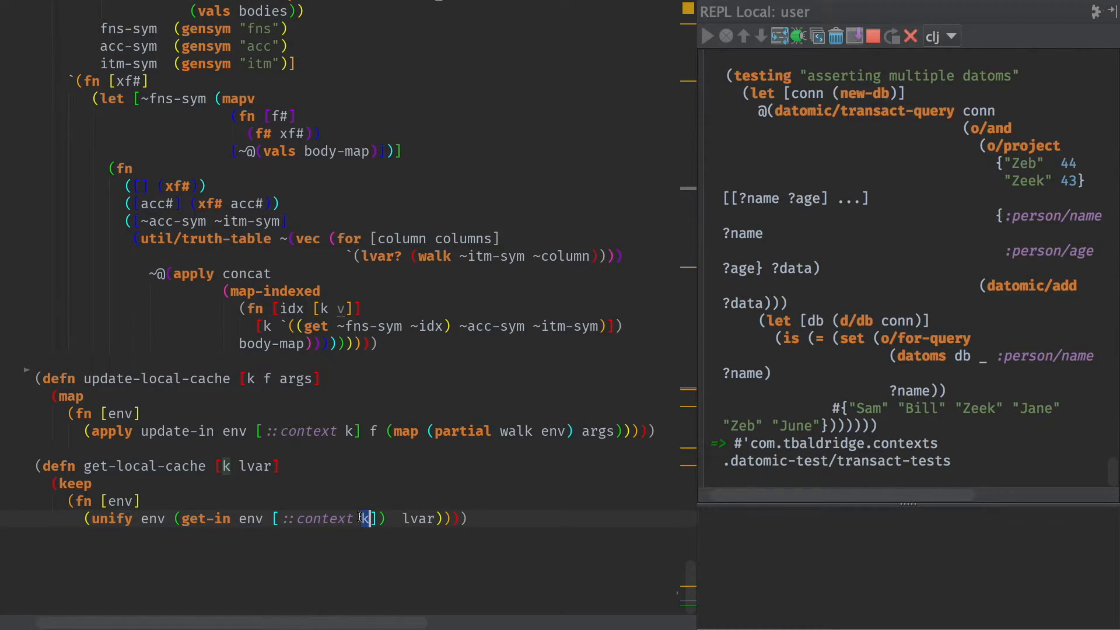
scroll("down", 3)
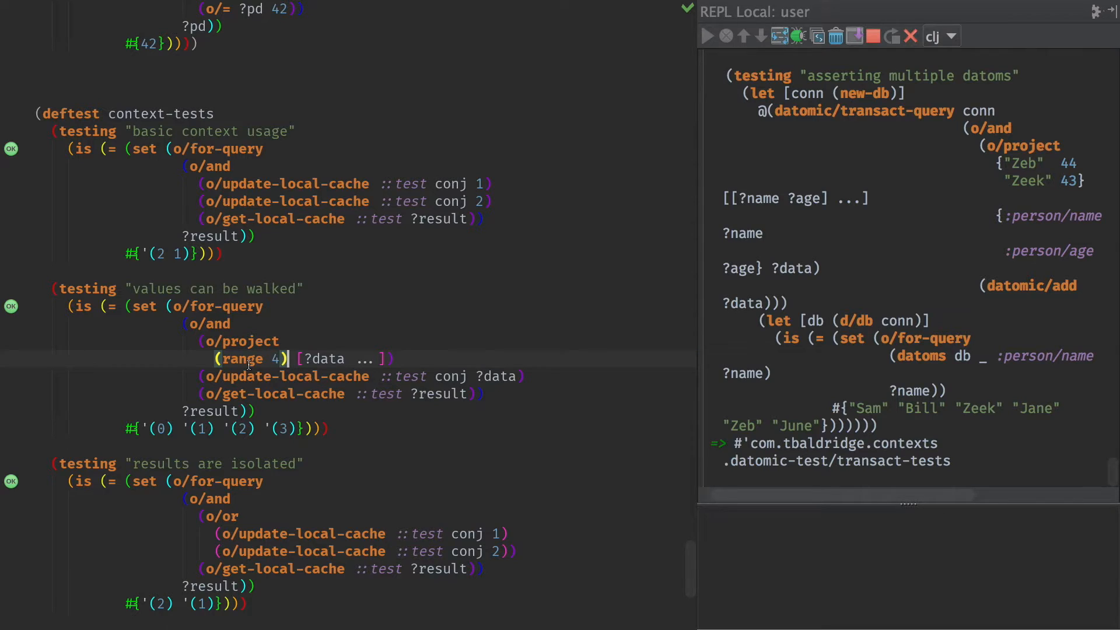
mouse_move(299, 359)
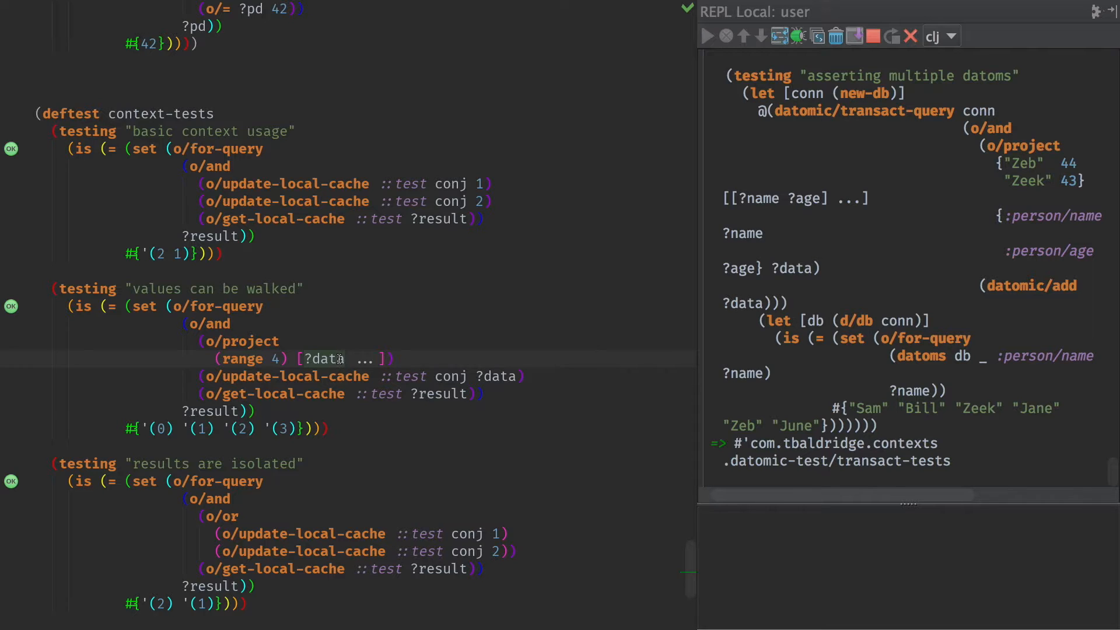
mouse_move(331, 372)
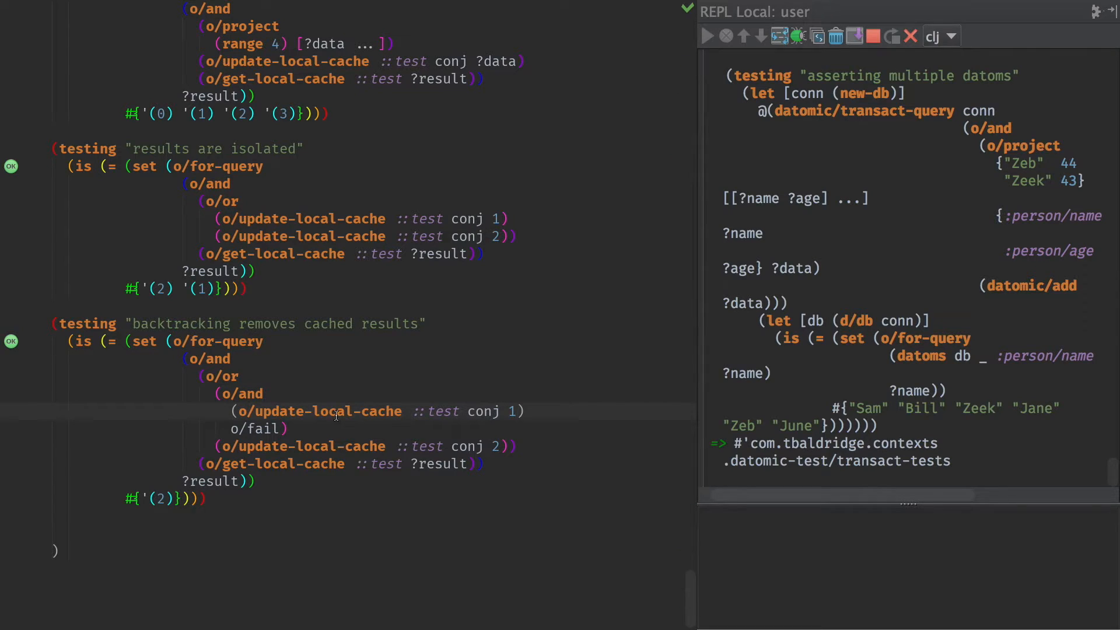
- Review the backtracking-removes-cached-results test, then switch to the datomic test file
left_click_drag(232, 393, 288, 428)
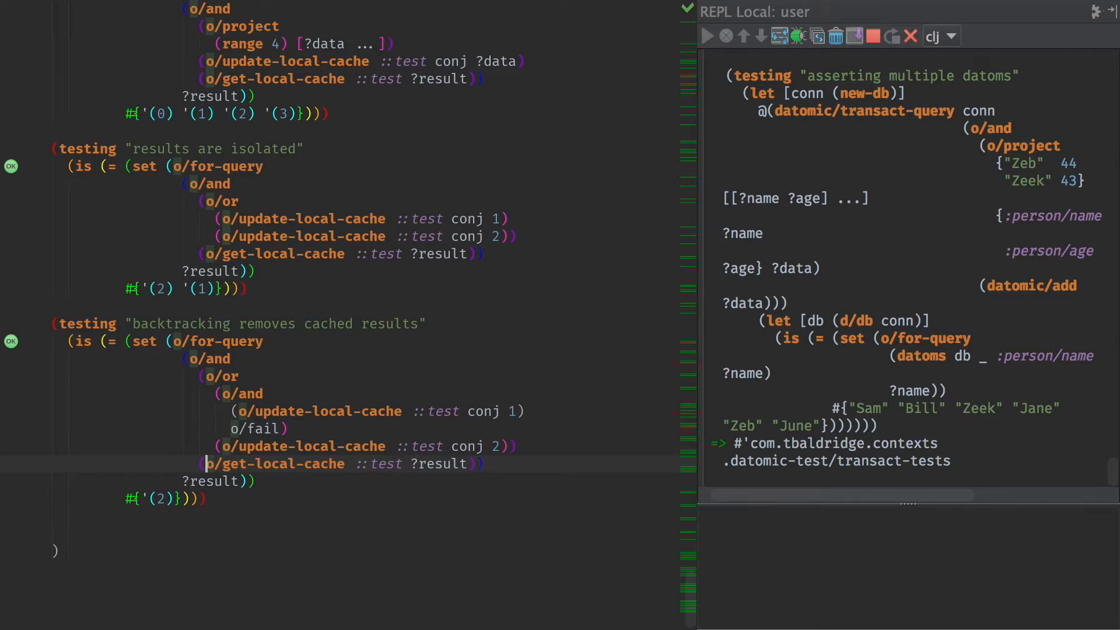
key("Ctrl+Tab")
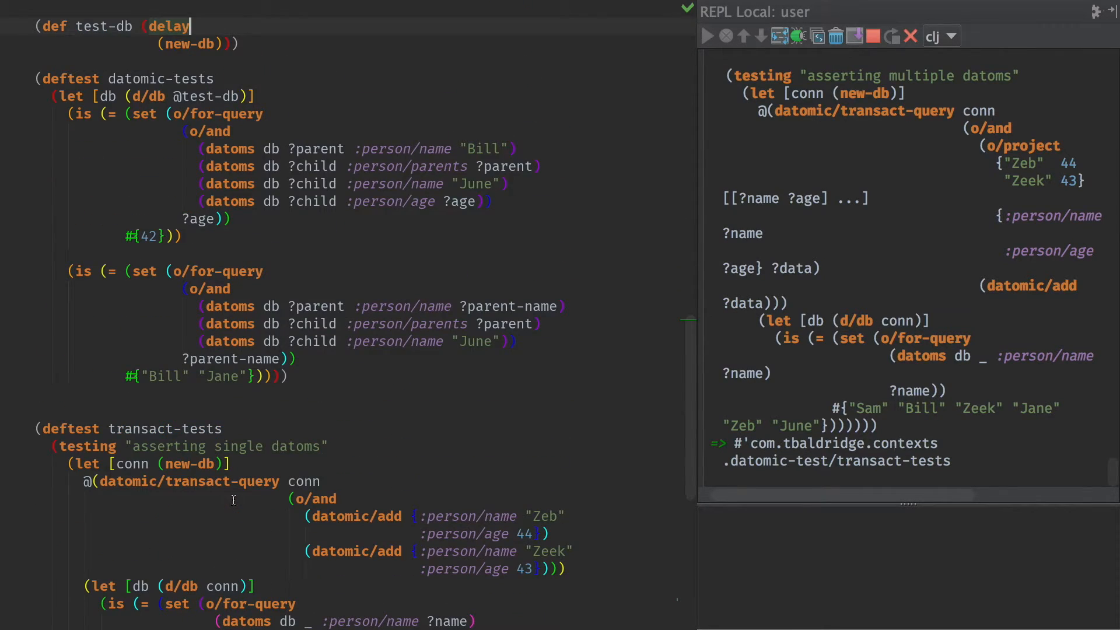
- Highlight the name attributes in the Bill and June clauses and Bill in the expected results
scroll("down", 3)
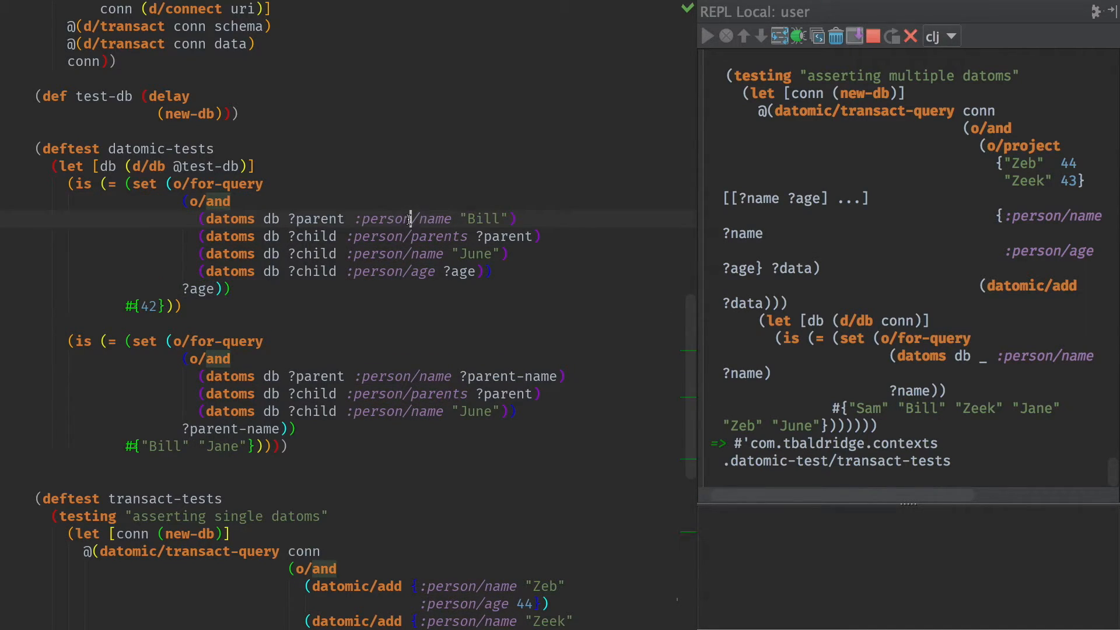
double_click(438, 236)
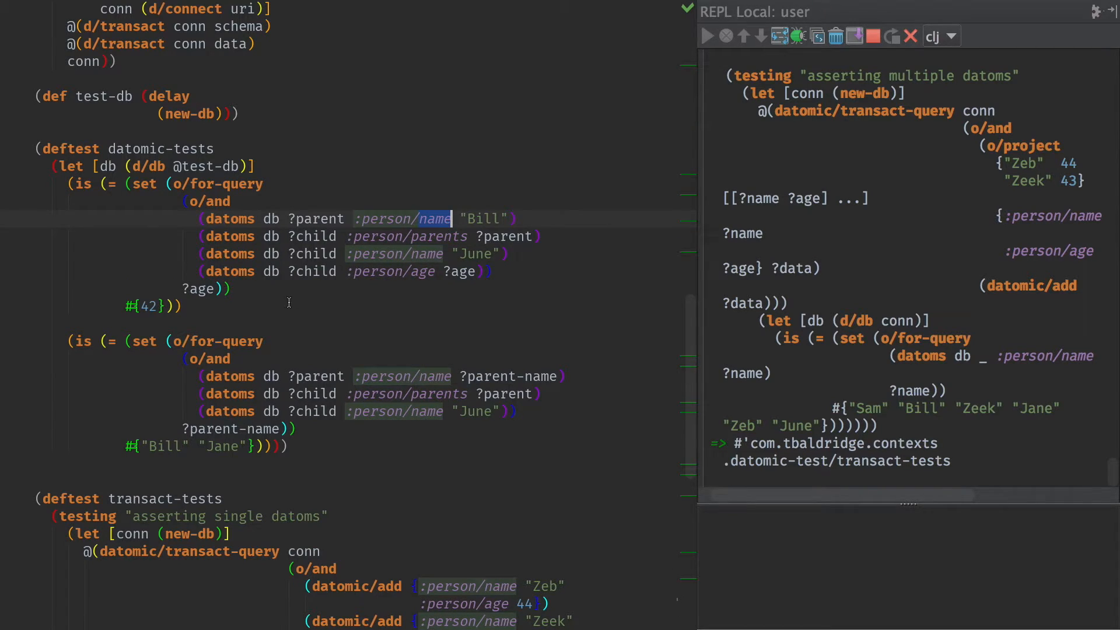
mouse_move(424, 290)
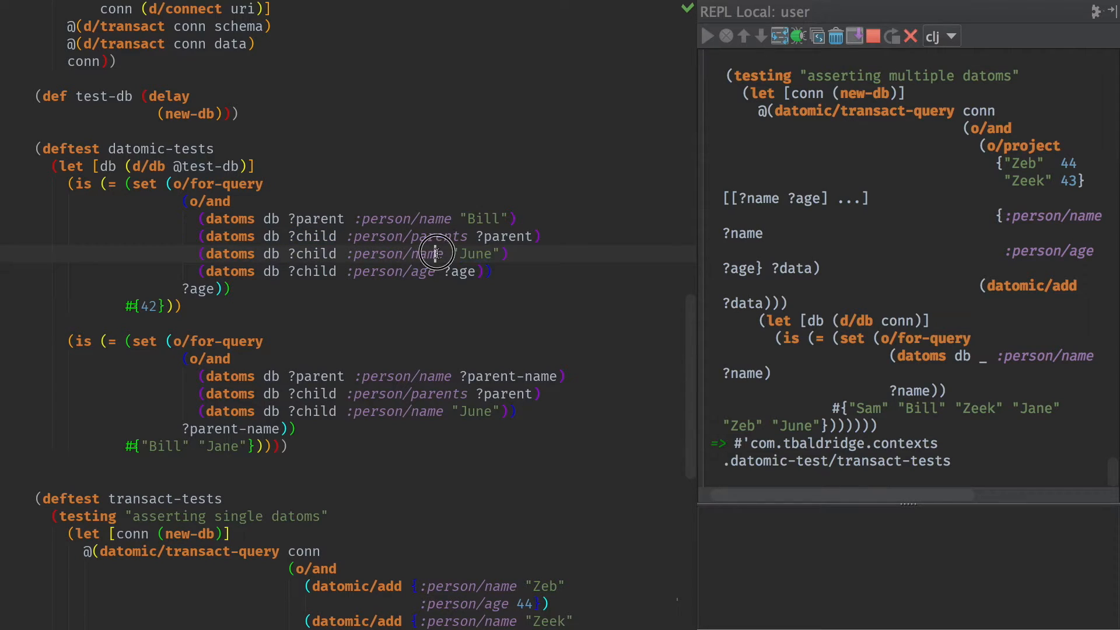
double_click(474, 253)
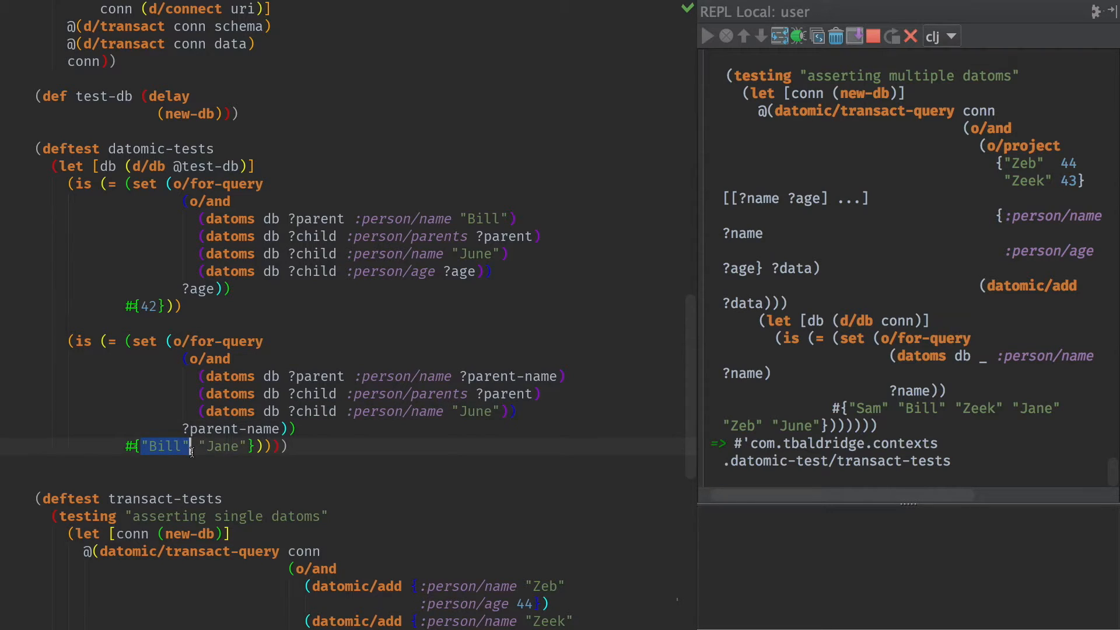
left_click(133, 446)
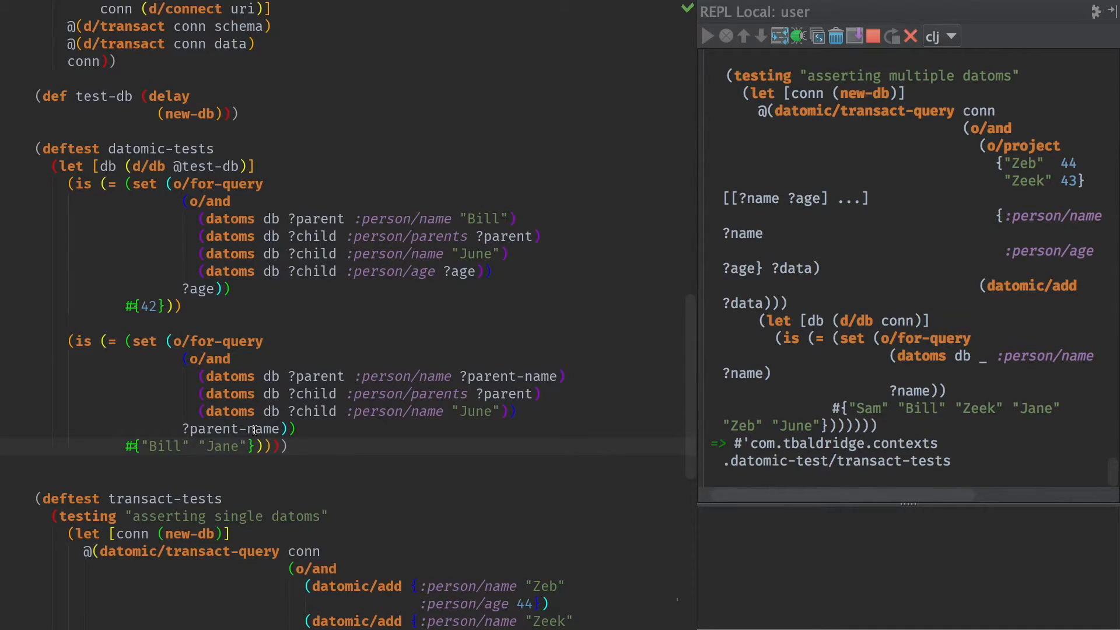
scroll("down", 3)
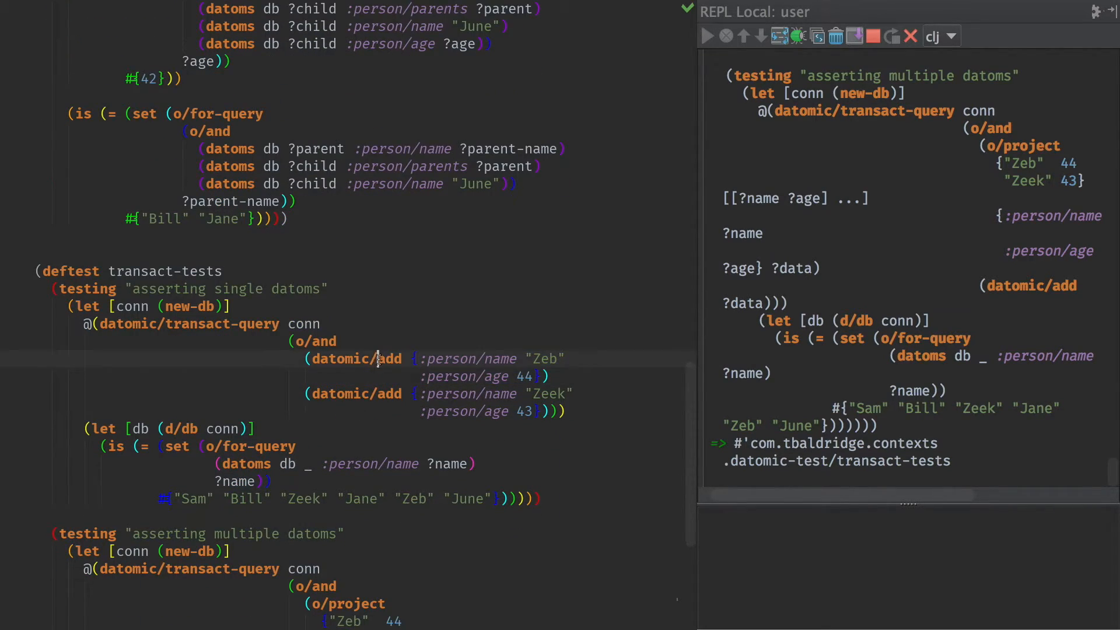
- Highlight datomic/add and the datomic namespace of transact-query in the single-datoms test
double_click(385, 358)
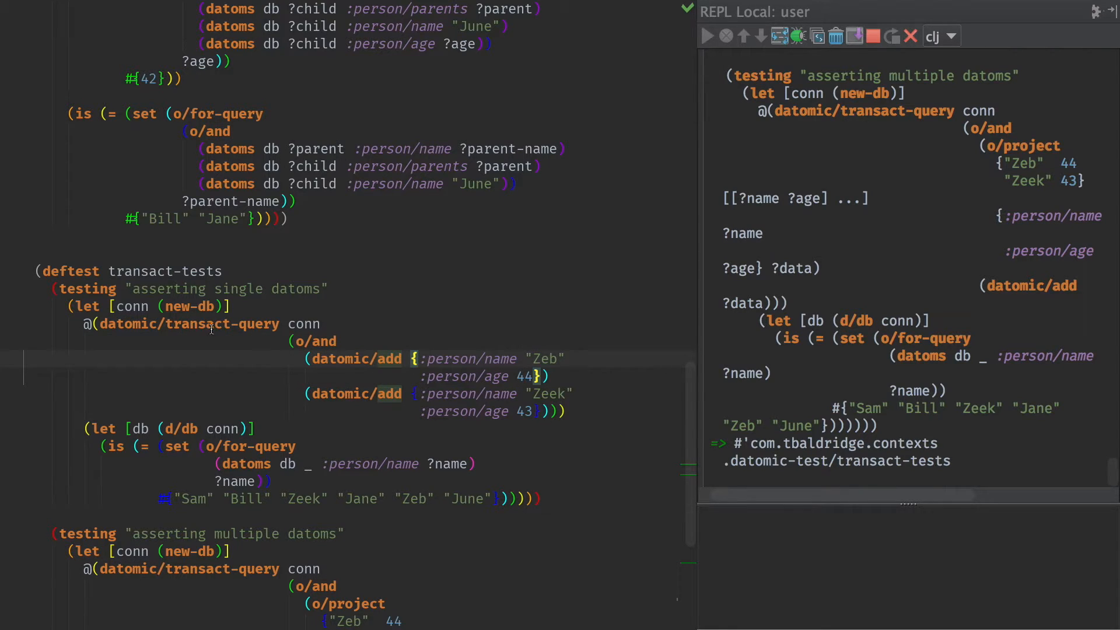
double_click(128, 324)
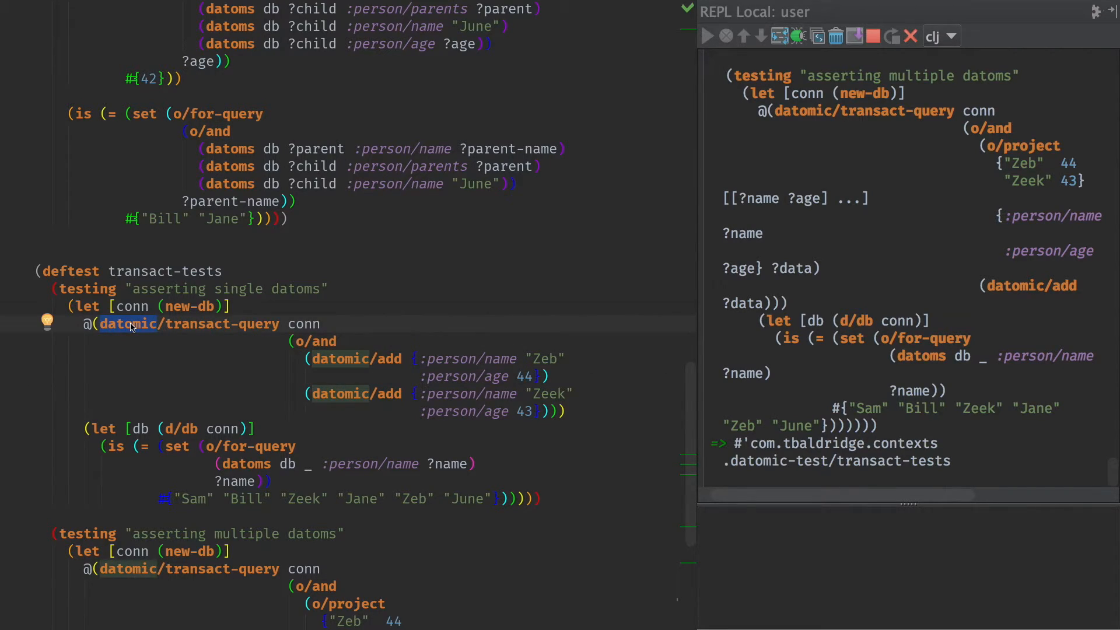
mouse_move(351, 353)
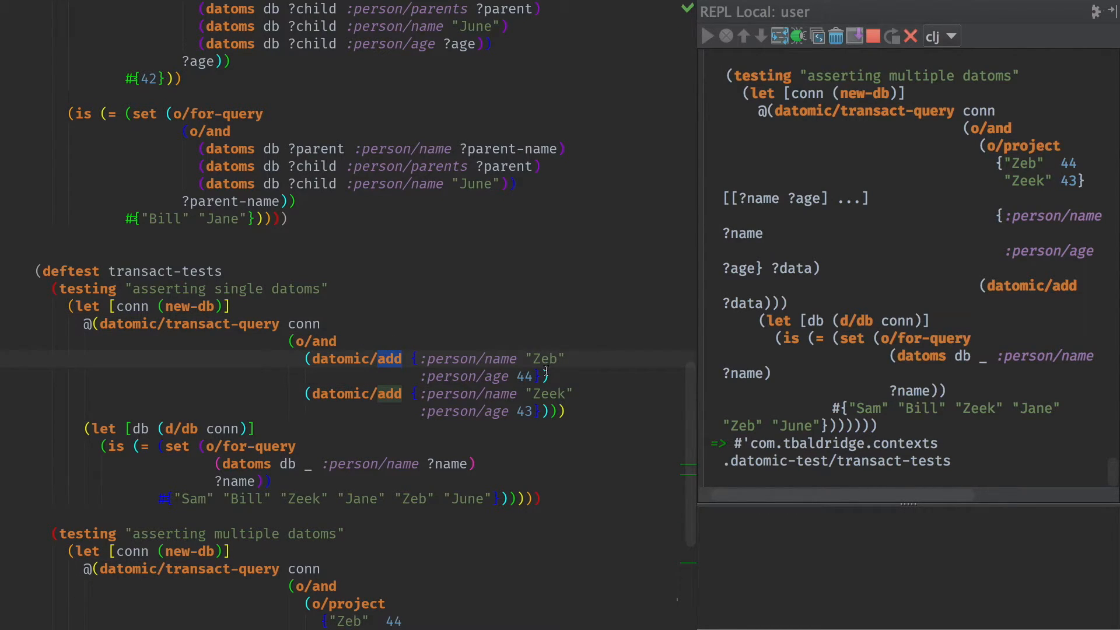
left_click_drag(419, 358, 548, 376)
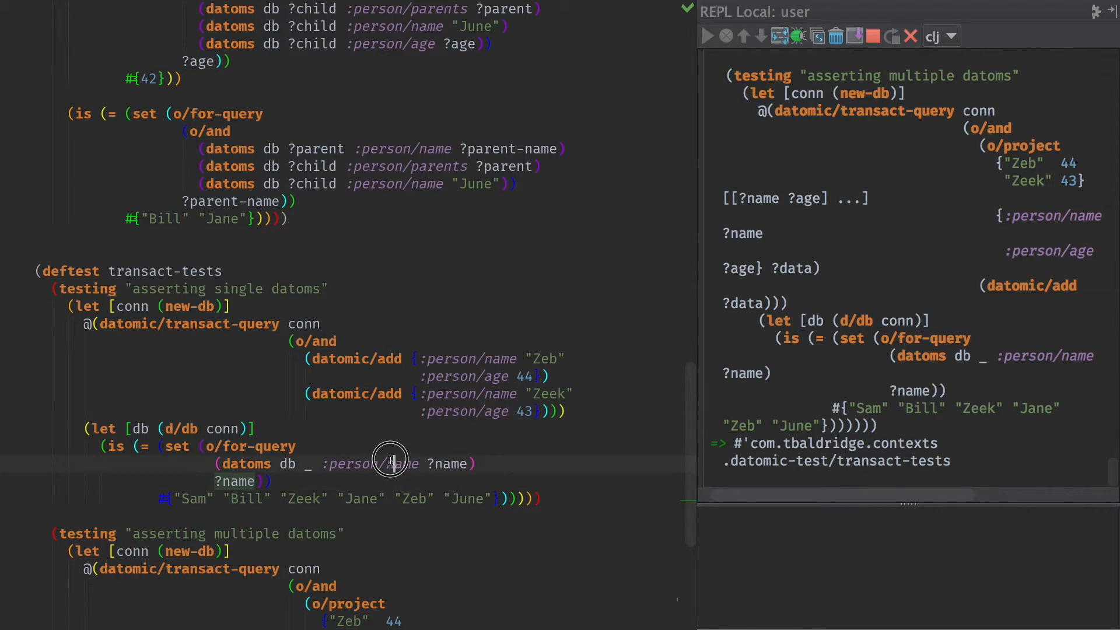
- Highlight the name attribute and the ?name variable in the single-datoms query
double_click(447, 462)
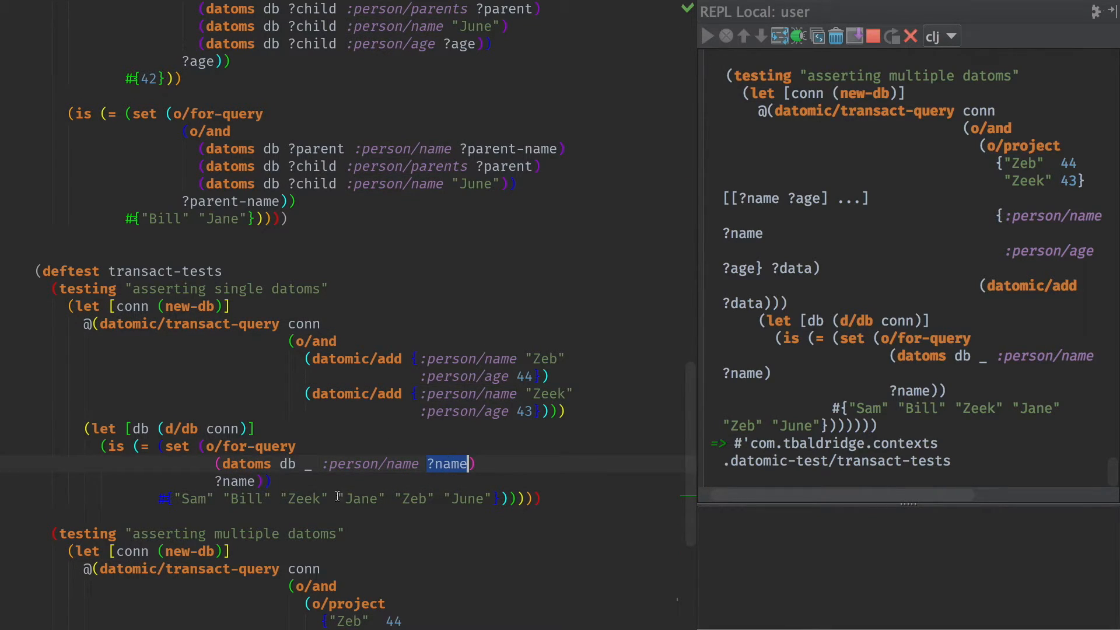
double_click(302, 499)
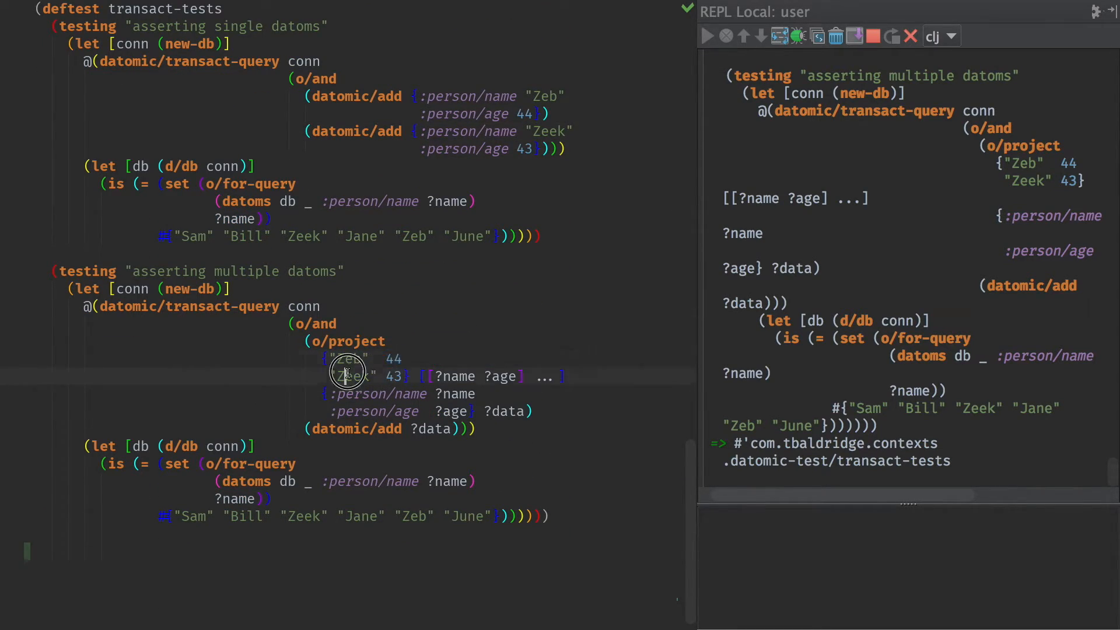
- Highlight Zeek, ?name and the ?data binding in the multiple-datoms test
double_click(474, 376)
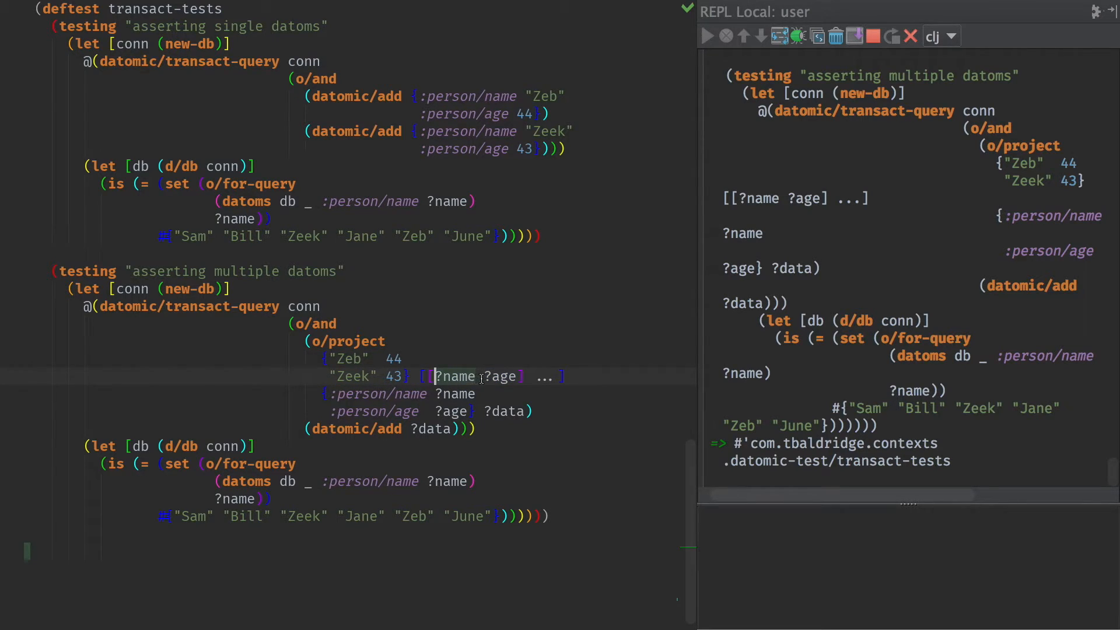
double_click(363, 394)
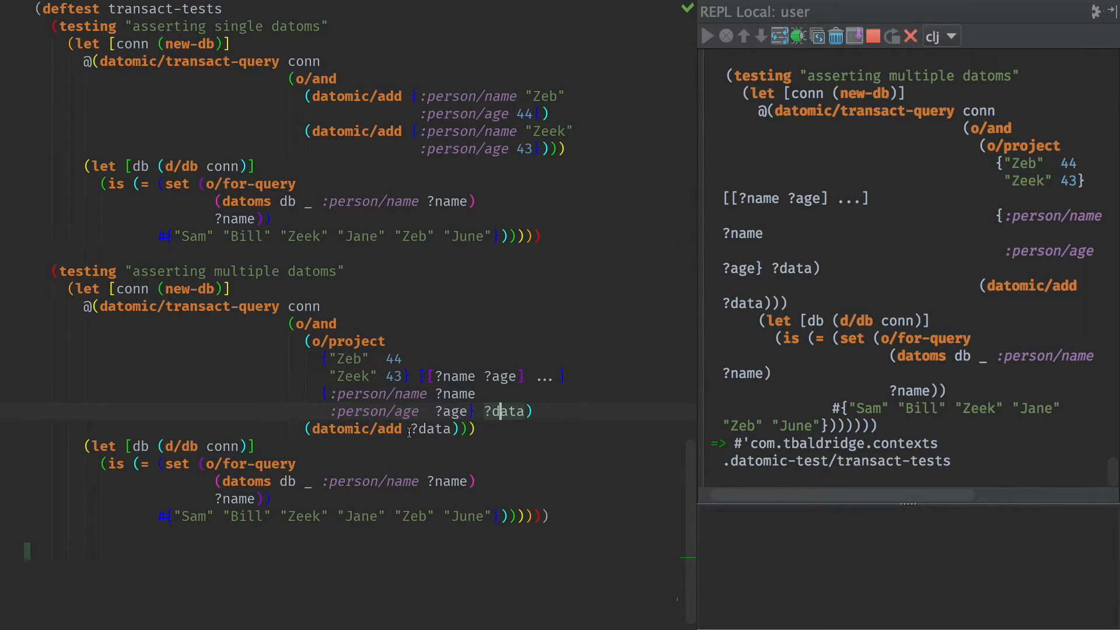
double_click(392, 357)
type("data ]")
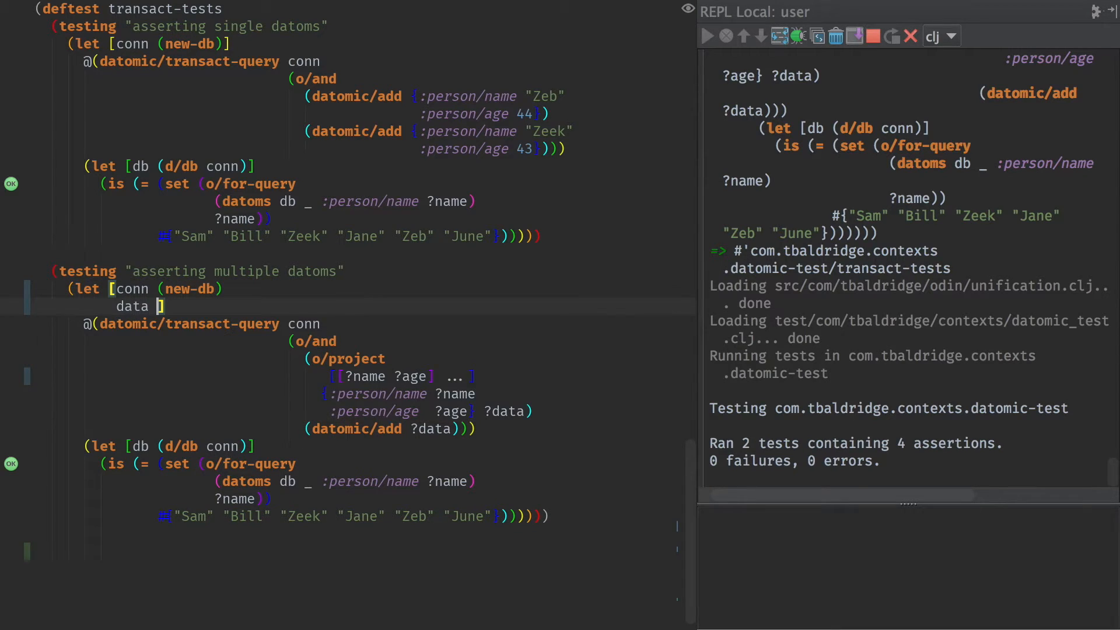
- Bind data to {"Zeb" 44 "Zeek" 43}, use data in o/project and confirm the for-query result
type("{\"Zeb\" 44 \"Zeek\" 43}")
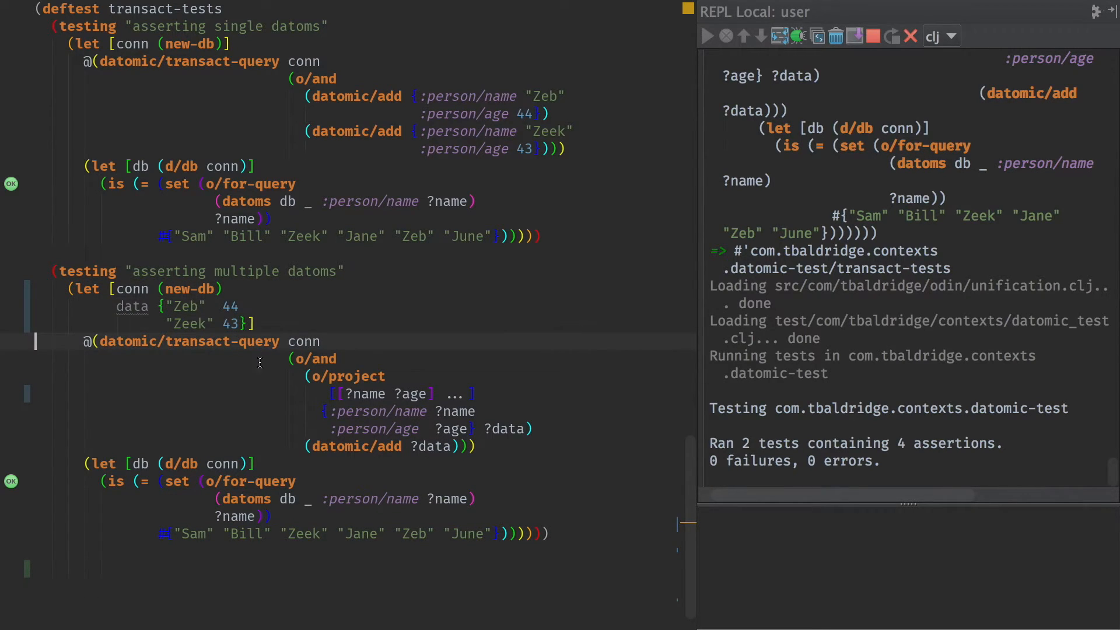
type("d")
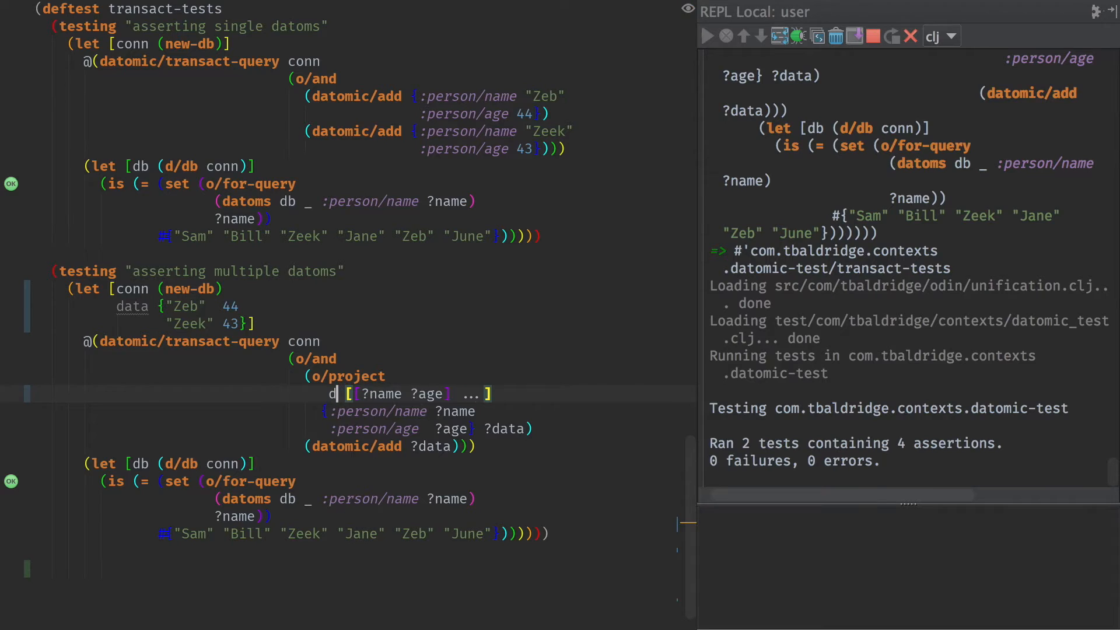
type("ata")
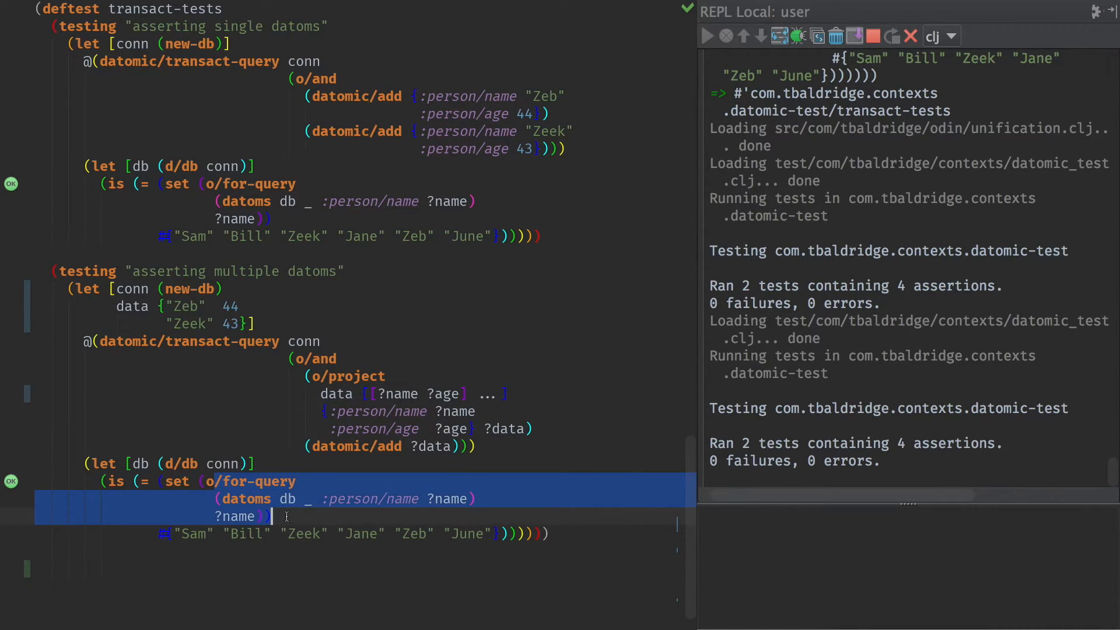
double_click(303, 534)
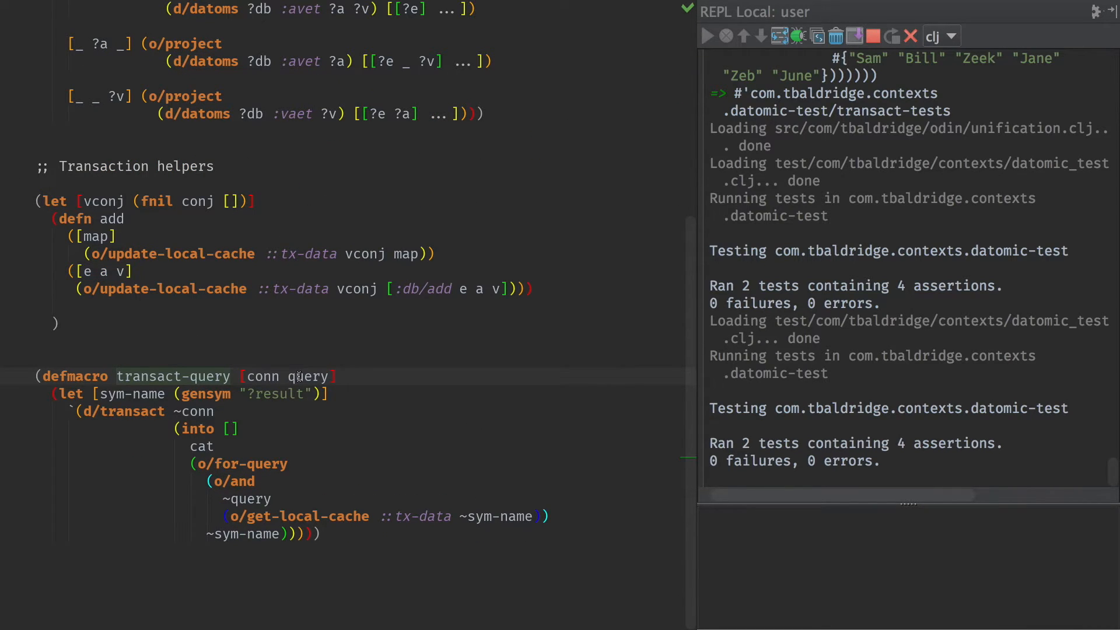
- Pick out vconj in the add helper above the transact-query macro
scroll("down", 3)
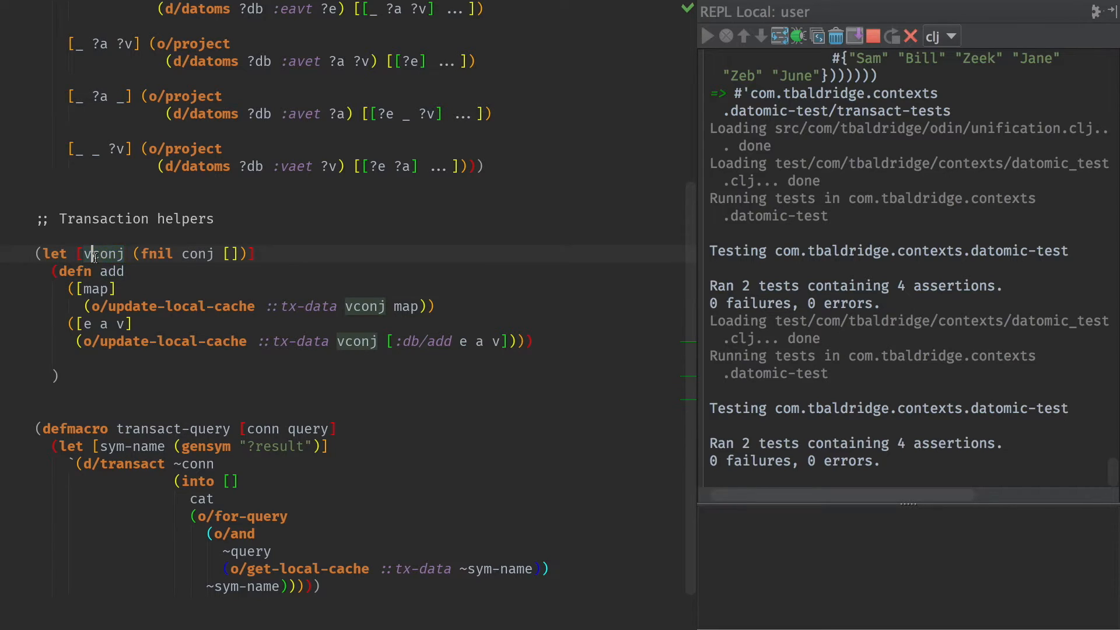
double_click(100, 254)
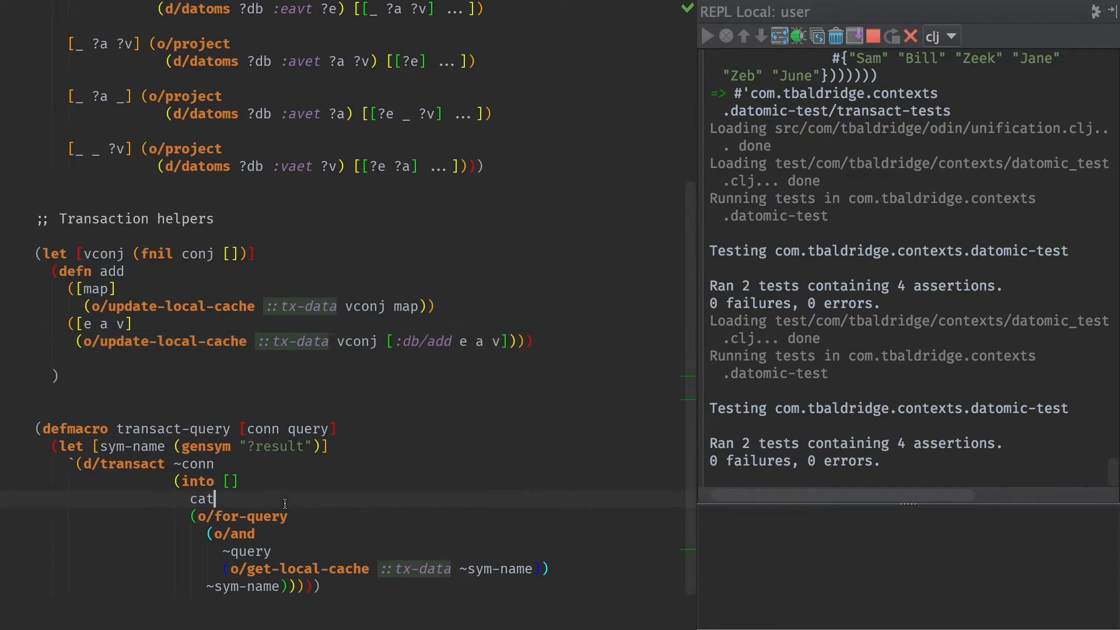
scroll("down", 3)
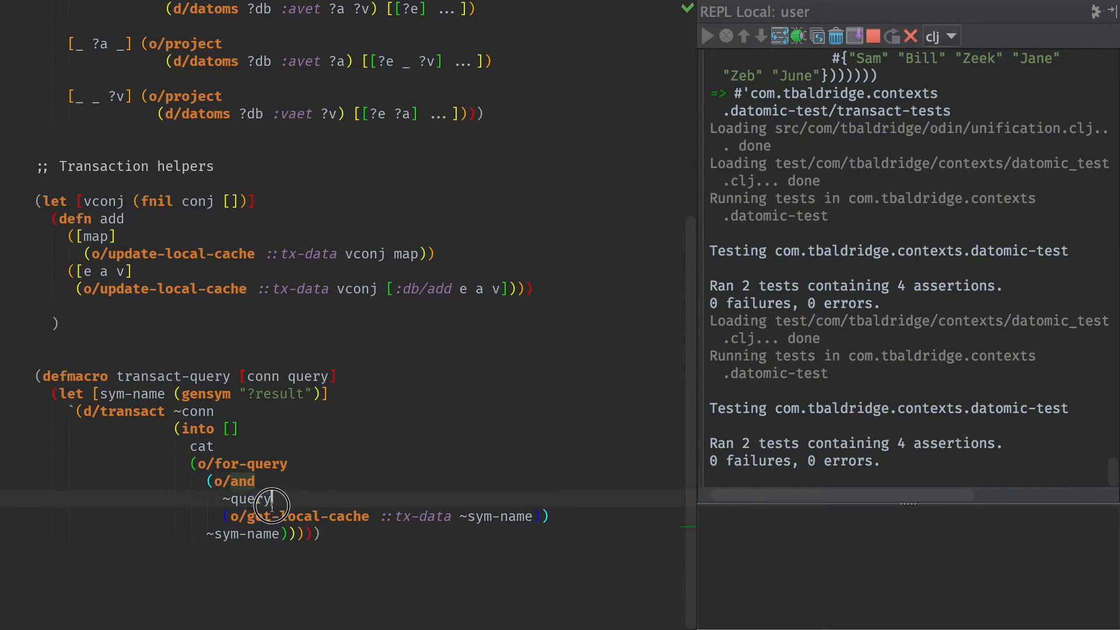
- Pick out the query, the ::tx-data cache key and the e a v vector in transact-query
double_click(307, 377)
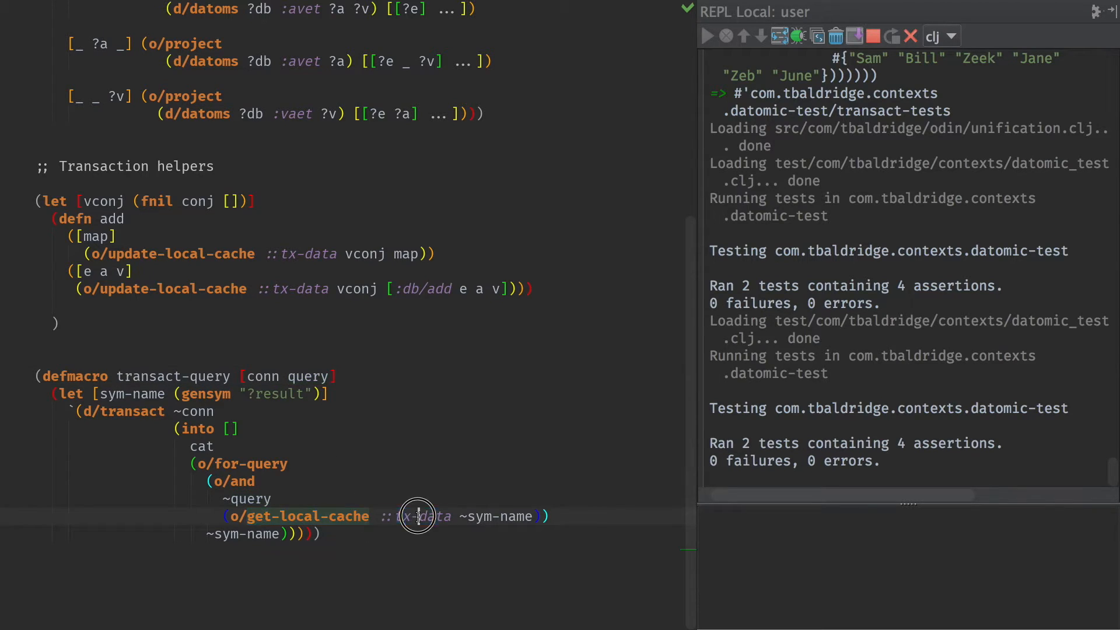
double_click(500, 516)
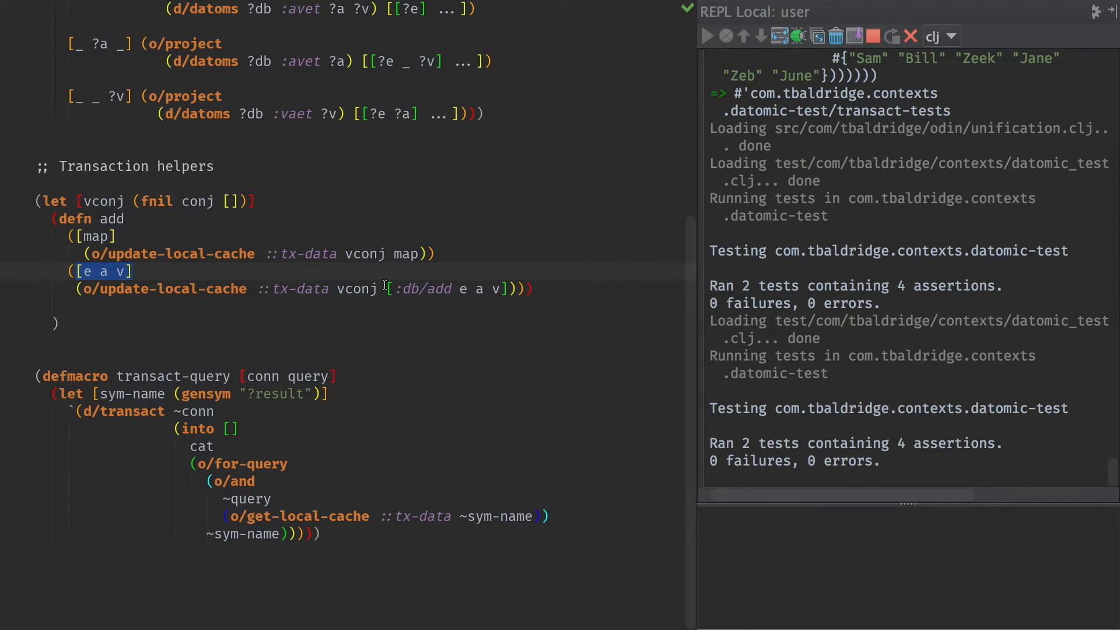
double_click(500, 516)
type("[]")
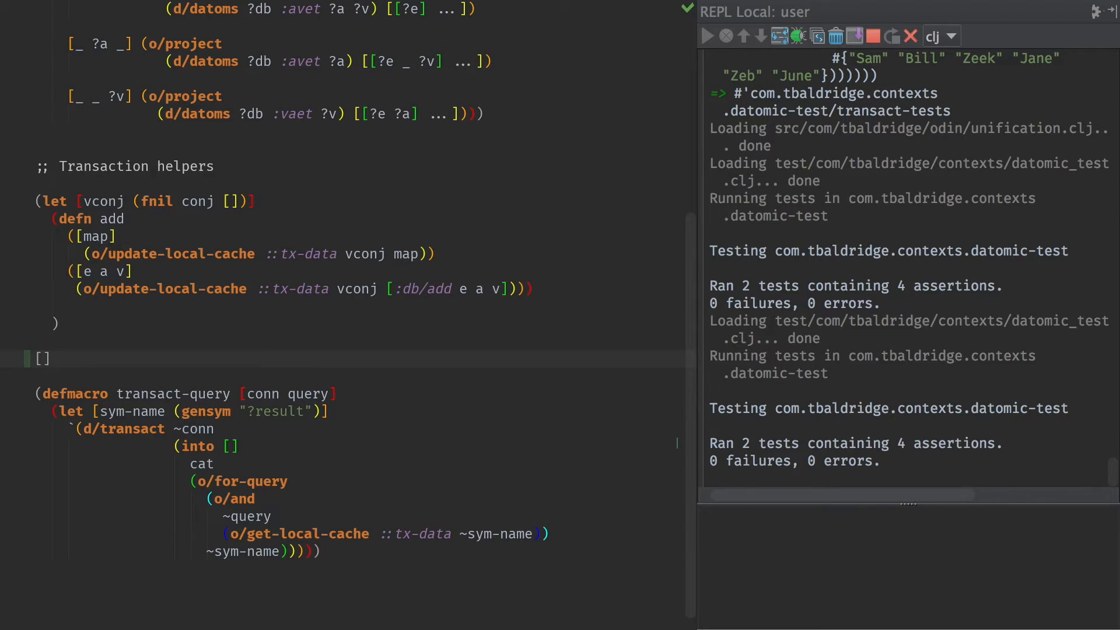
- Sketch the vector of empty maps [{} {} {}] on the scratch line above transact-query
left_click(43, 357)
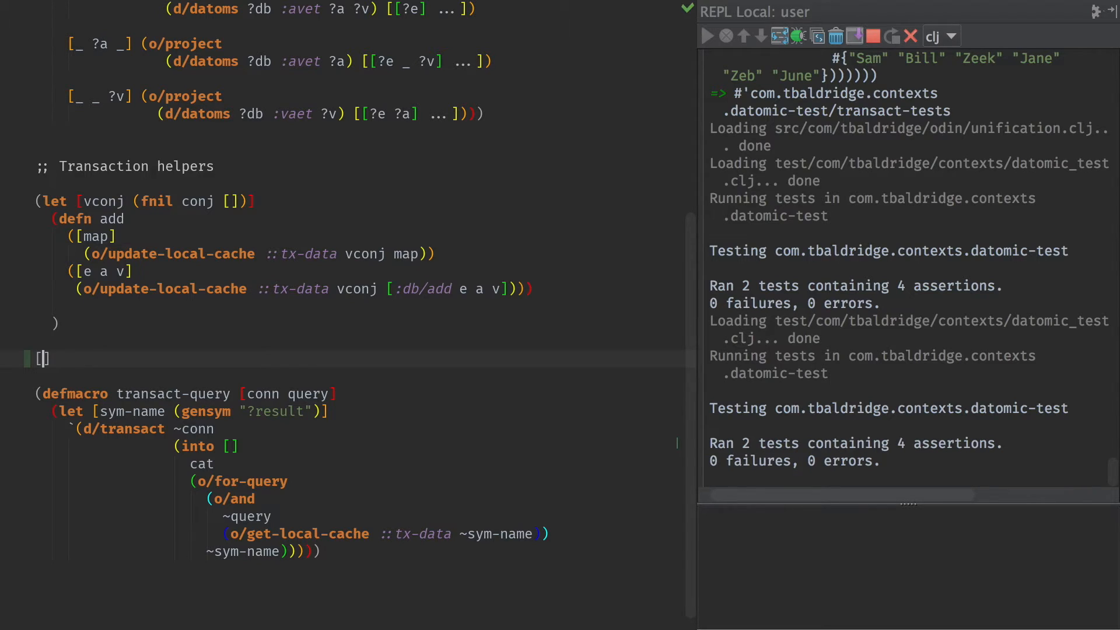
type("[")
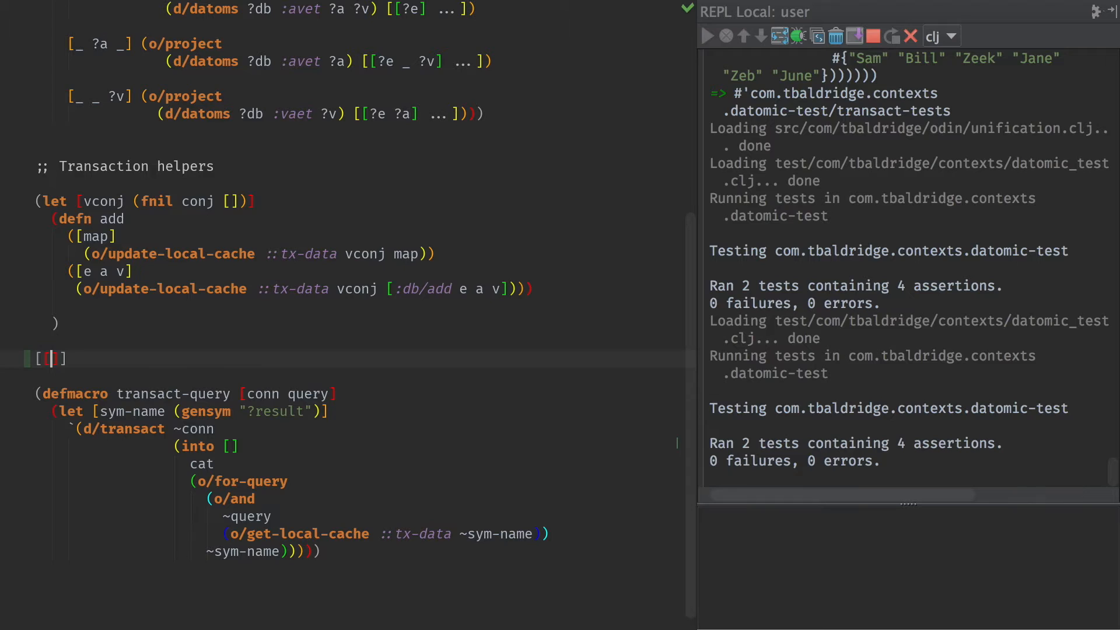
type("{} {} {")
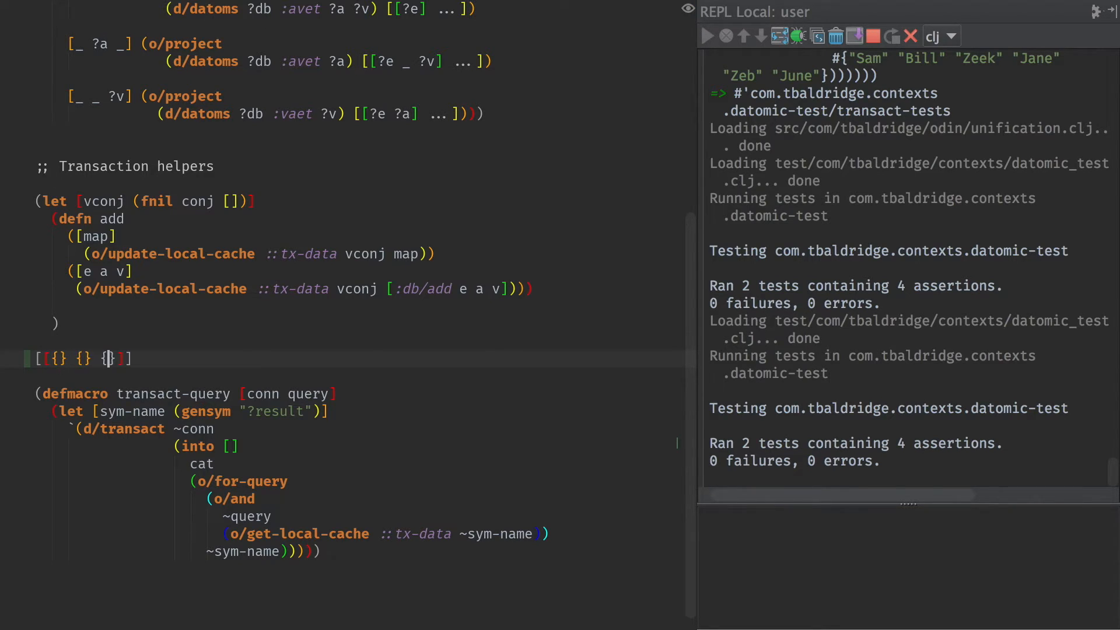
type("[{}]")
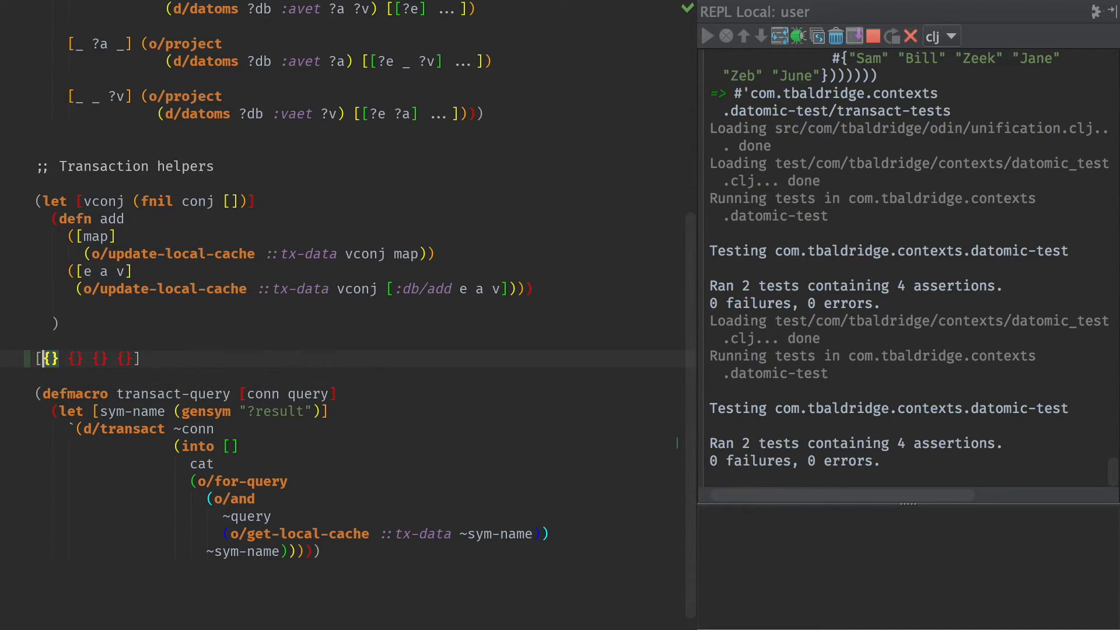
left_click(241, 445)
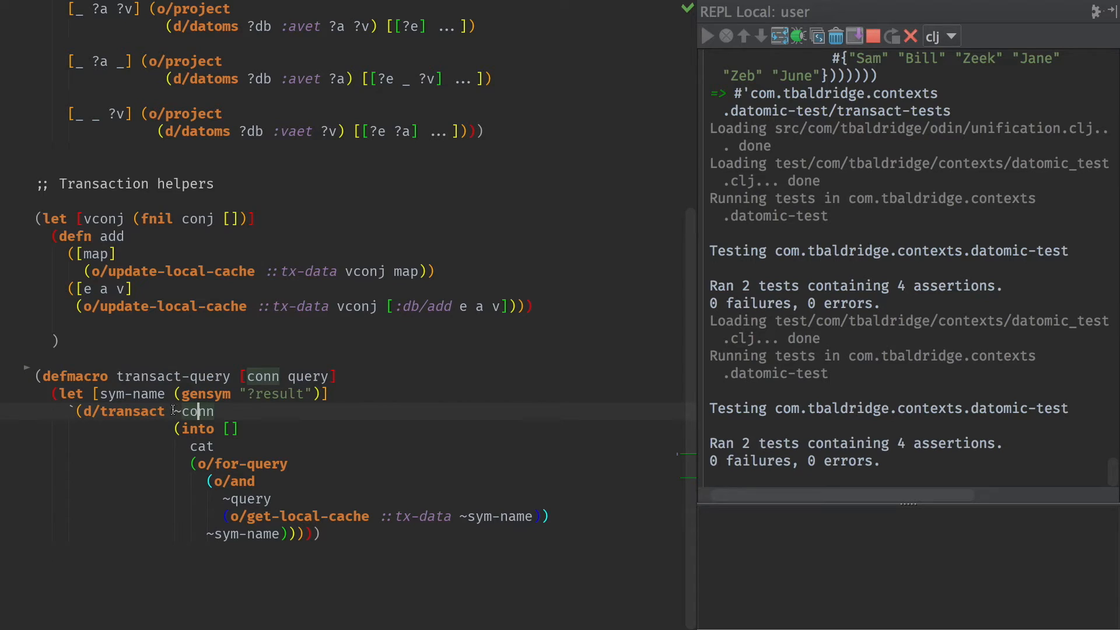
- Rewrite transact-query as a defn with (let [sym-name (gensym "?result")]) and evaluate it
double_click(197, 411)
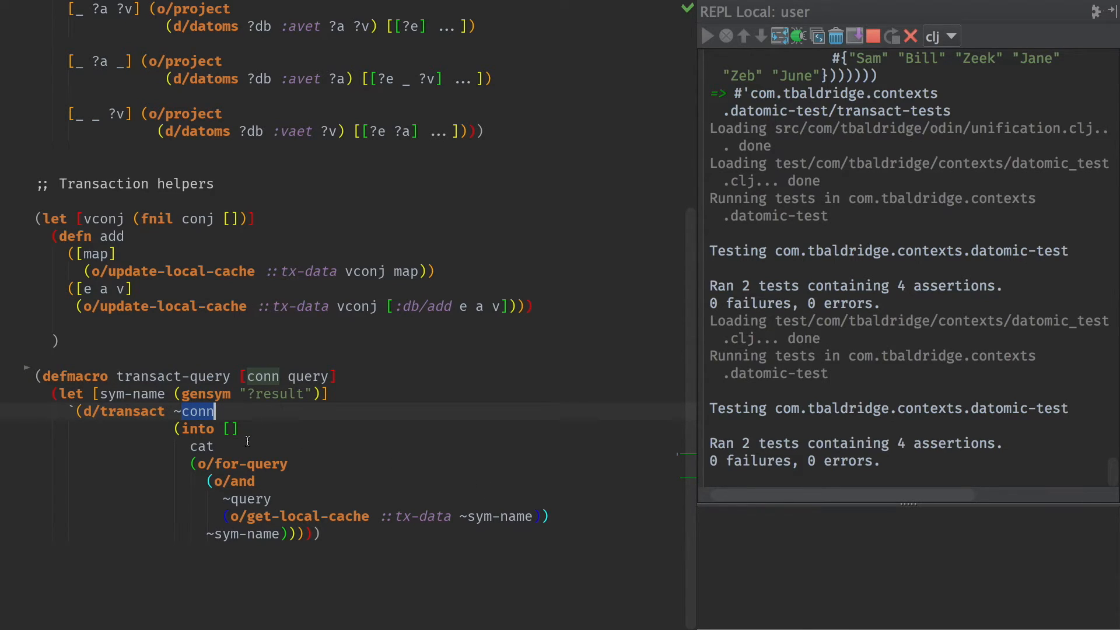
mouse_move(266, 420)
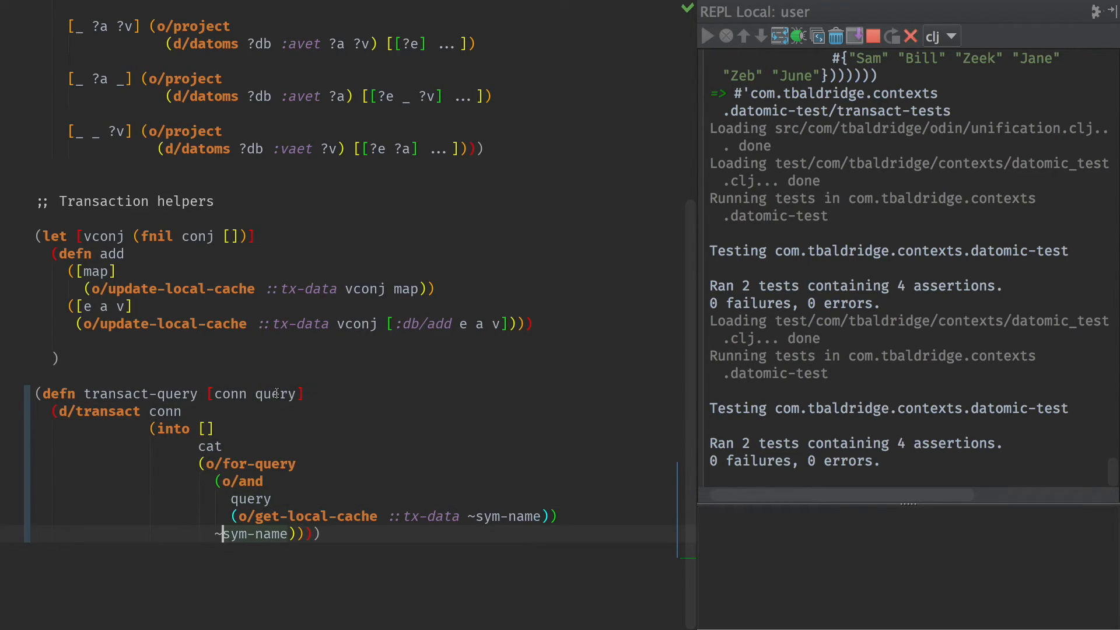
double_click(274, 394)
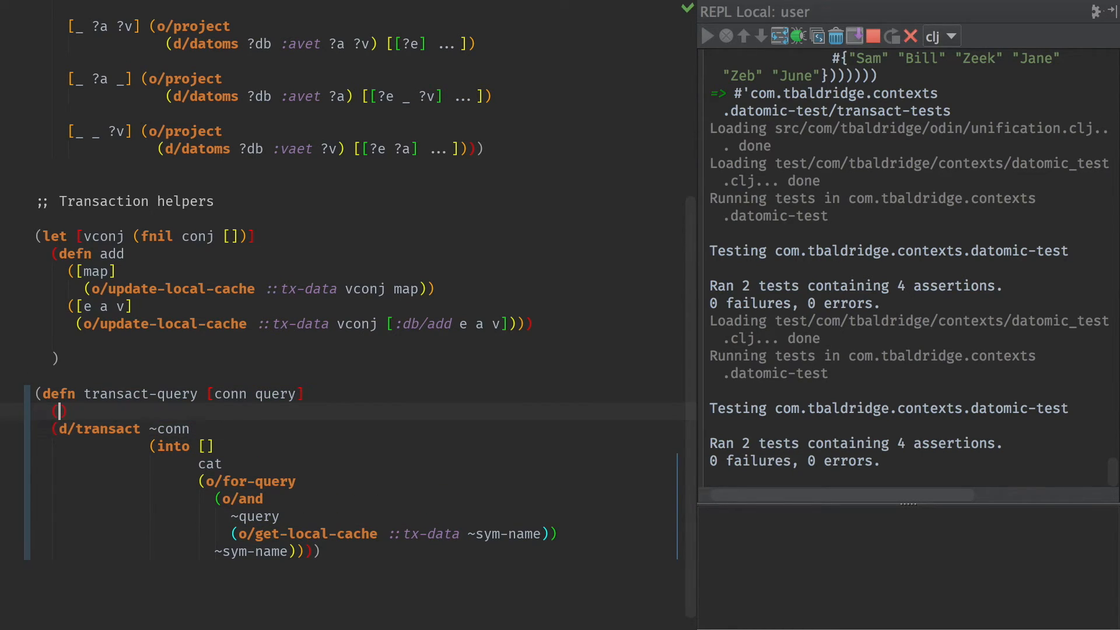
type("(let [sym-name (gensym \"?result\")]")
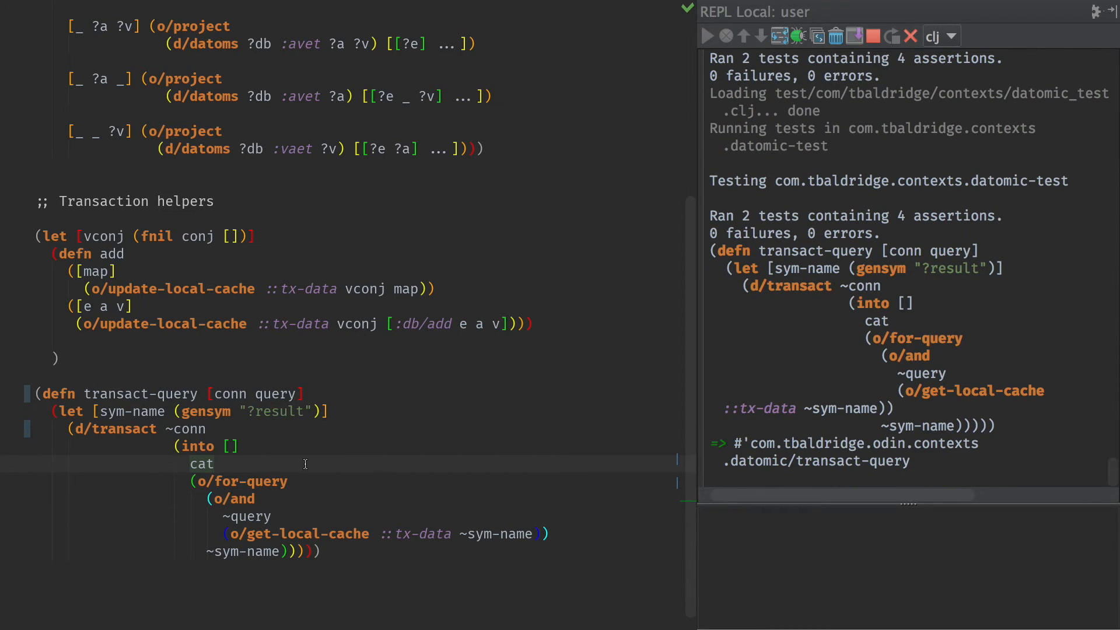
- Reload the test file in the REPL and rerun transact-tests to 0 failures, 0 errors
key("ctrl+tab")
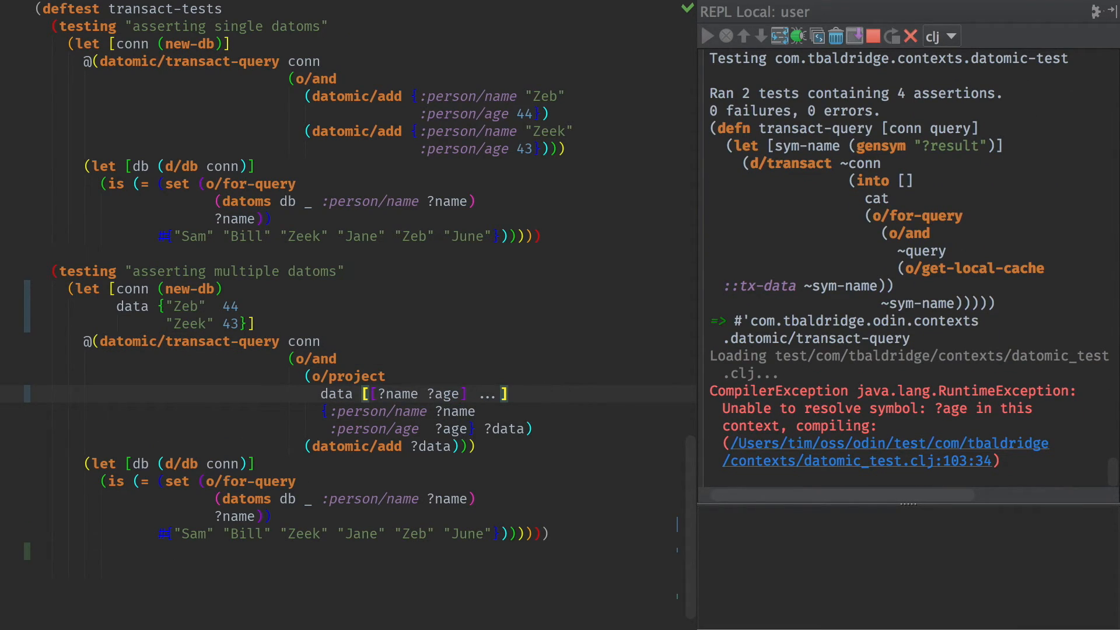
scroll("down", 3)
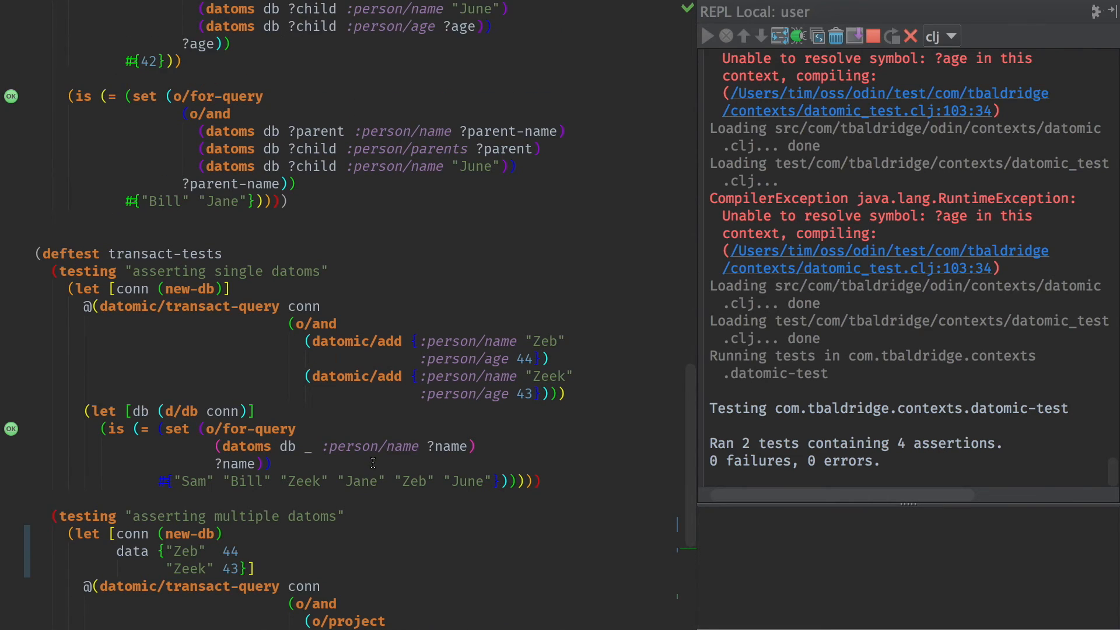
scroll("down", 3)
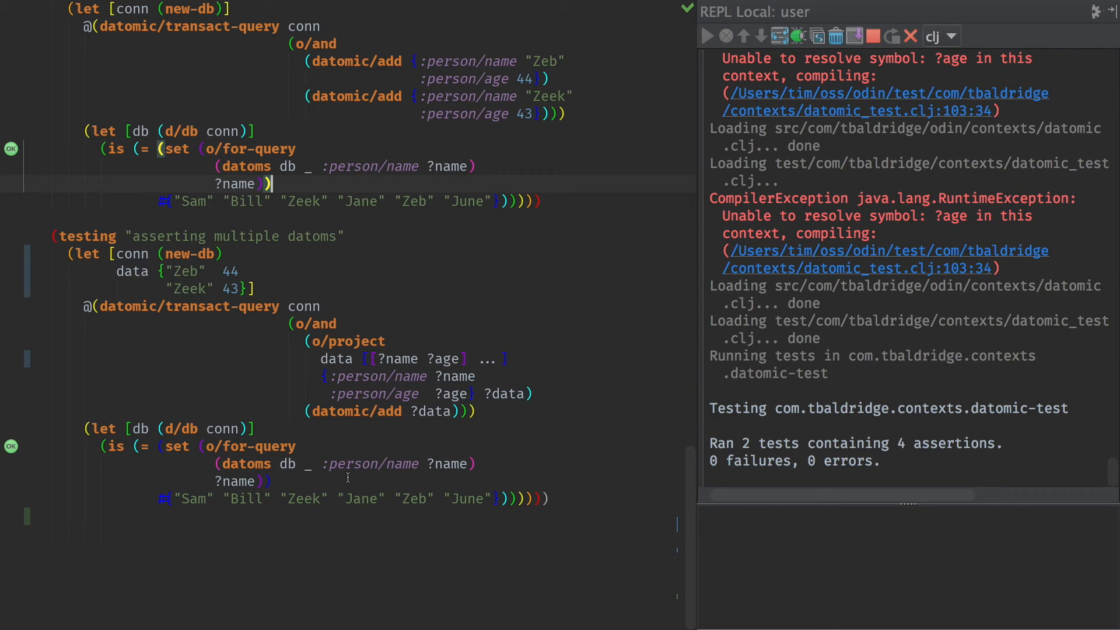
mouse_move(366, 455)
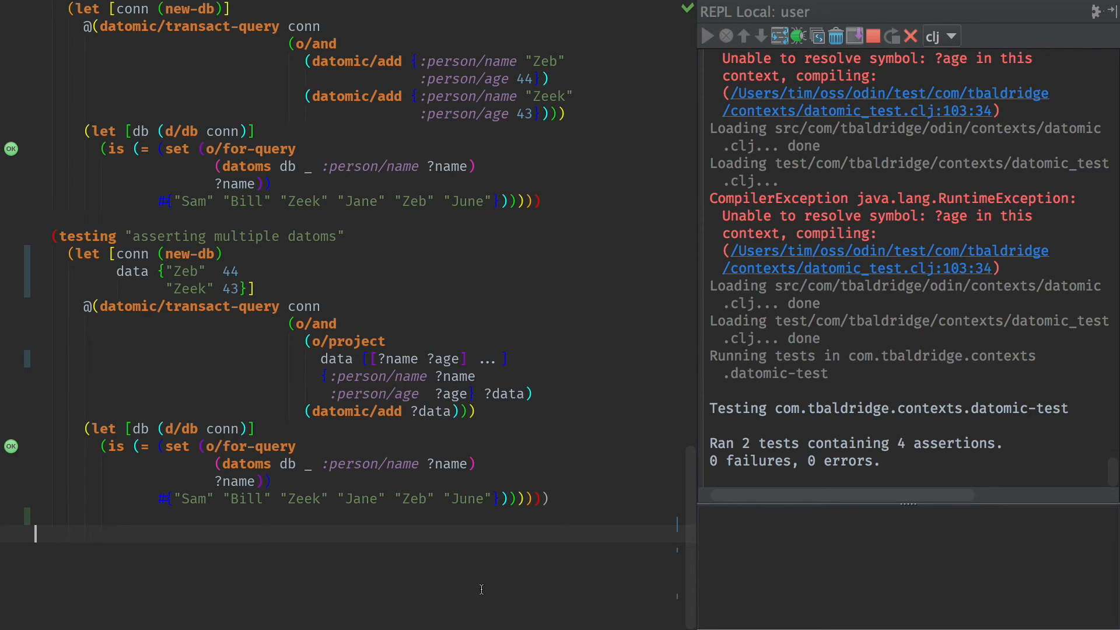
type("http://github.")
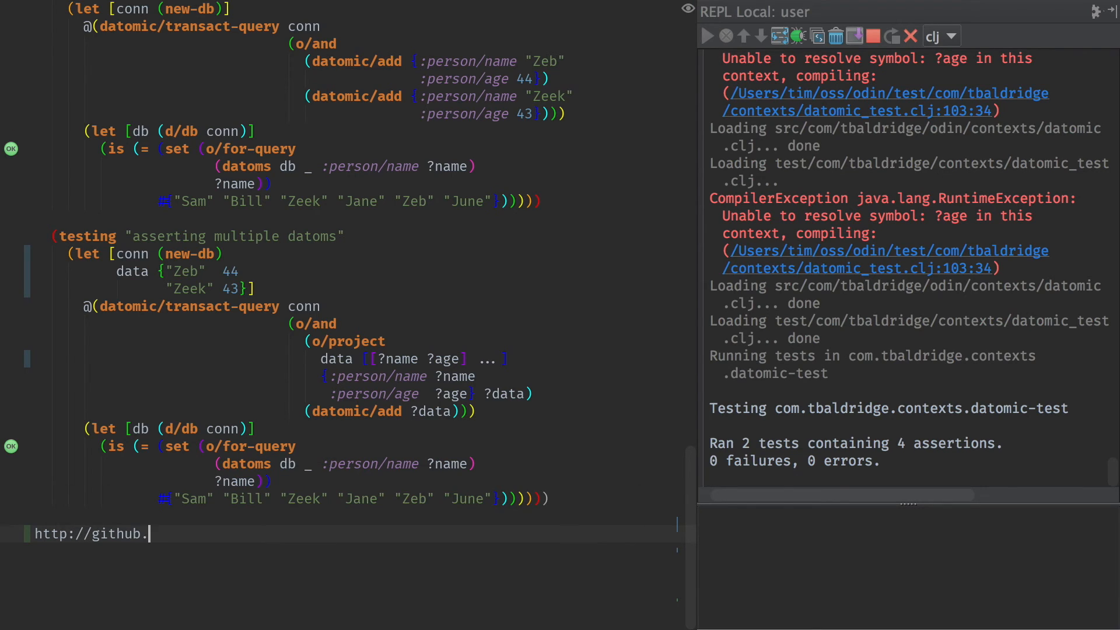
type("com/halgari/")
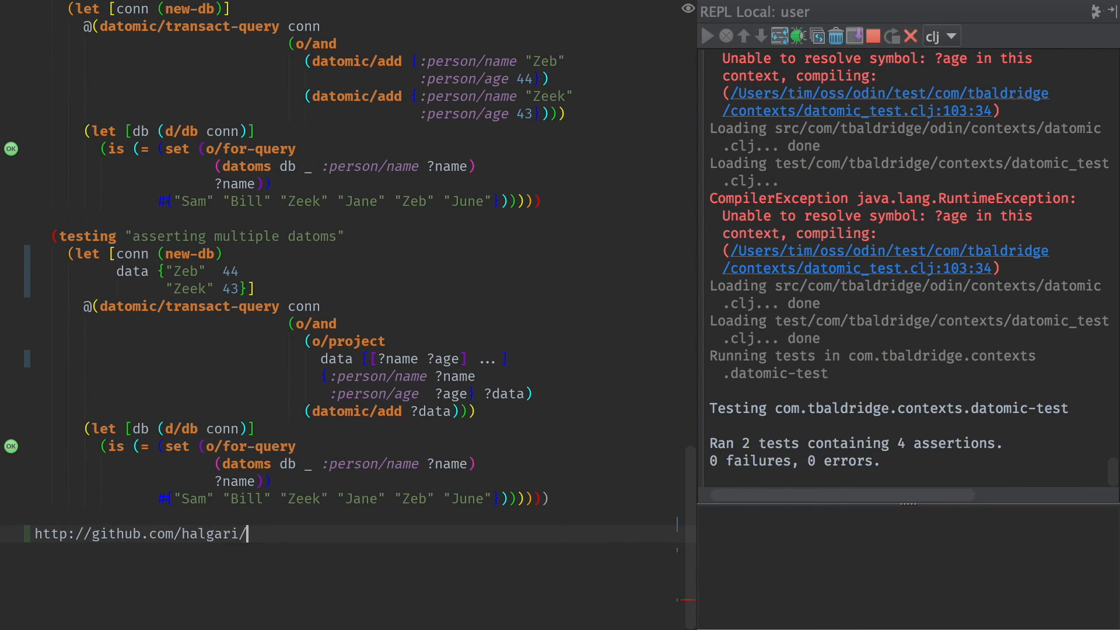
type("odin")
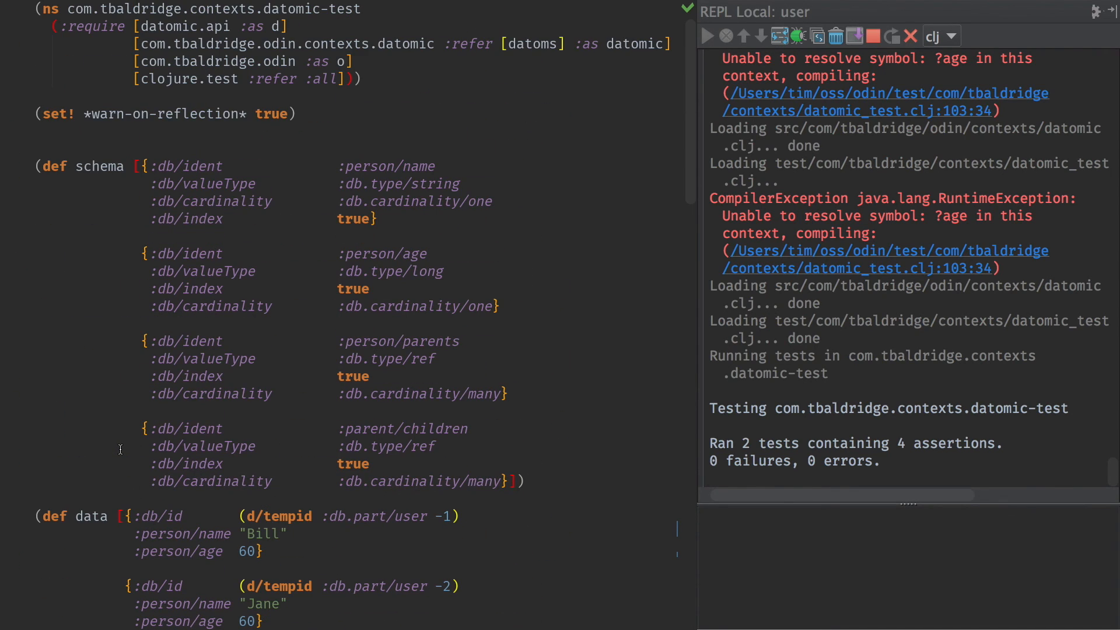
scroll("down", 3)
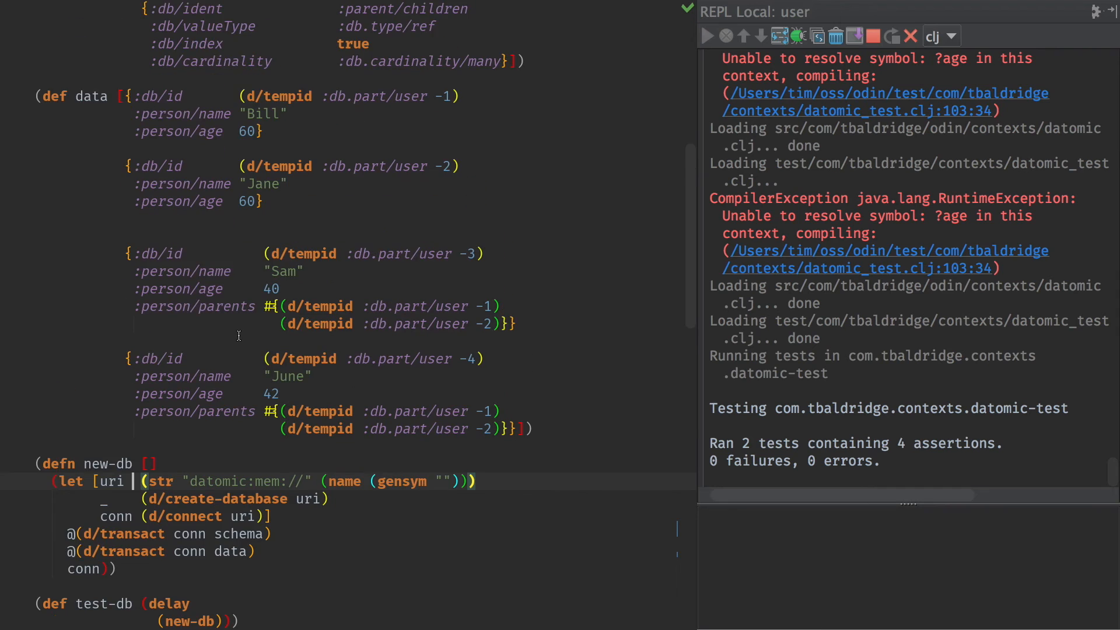
scroll("down", 3)
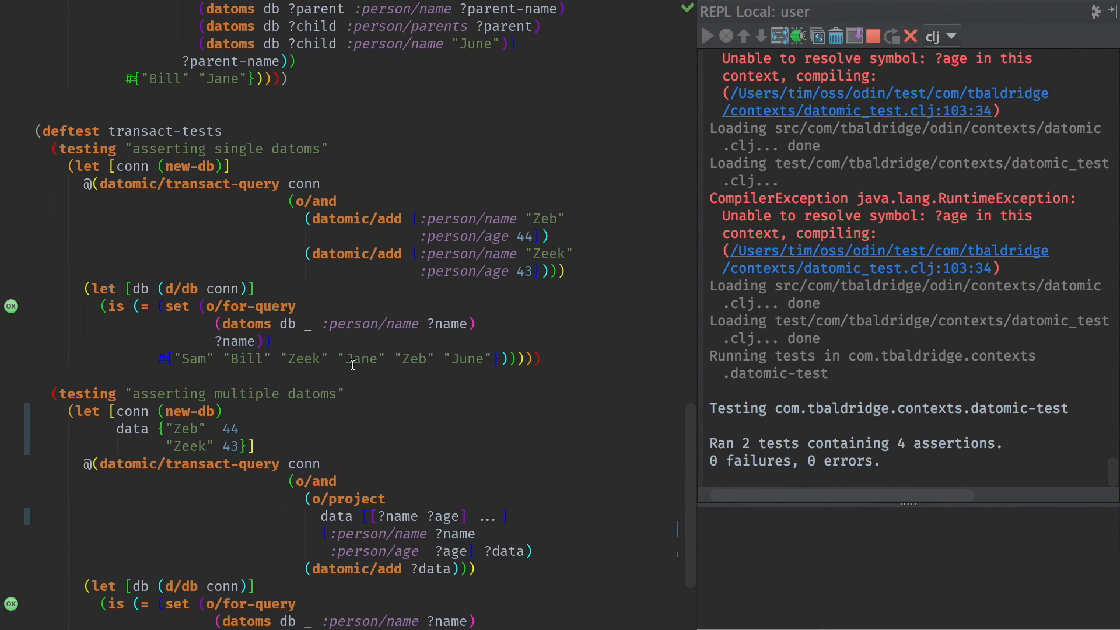
scroll("down", 3)
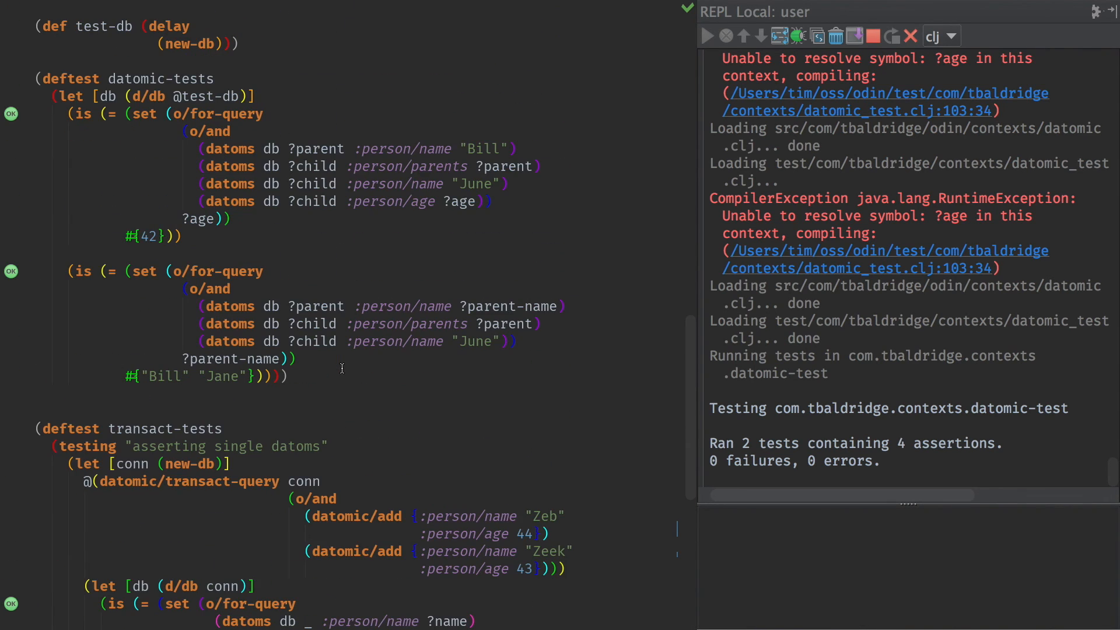
scroll("down", 3)
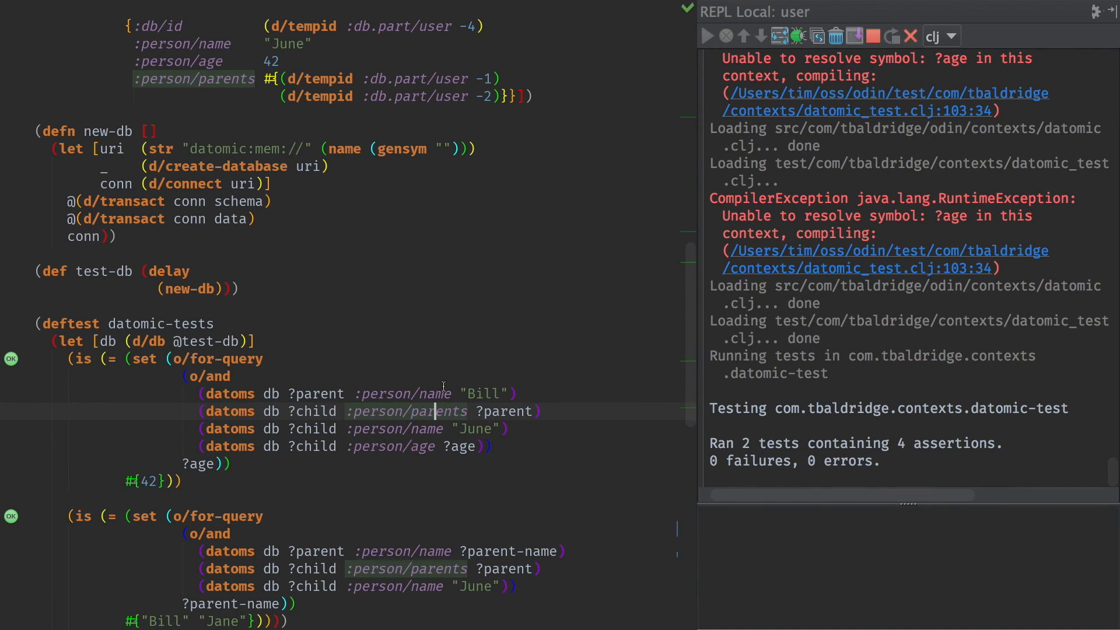
scroll("down", 3)
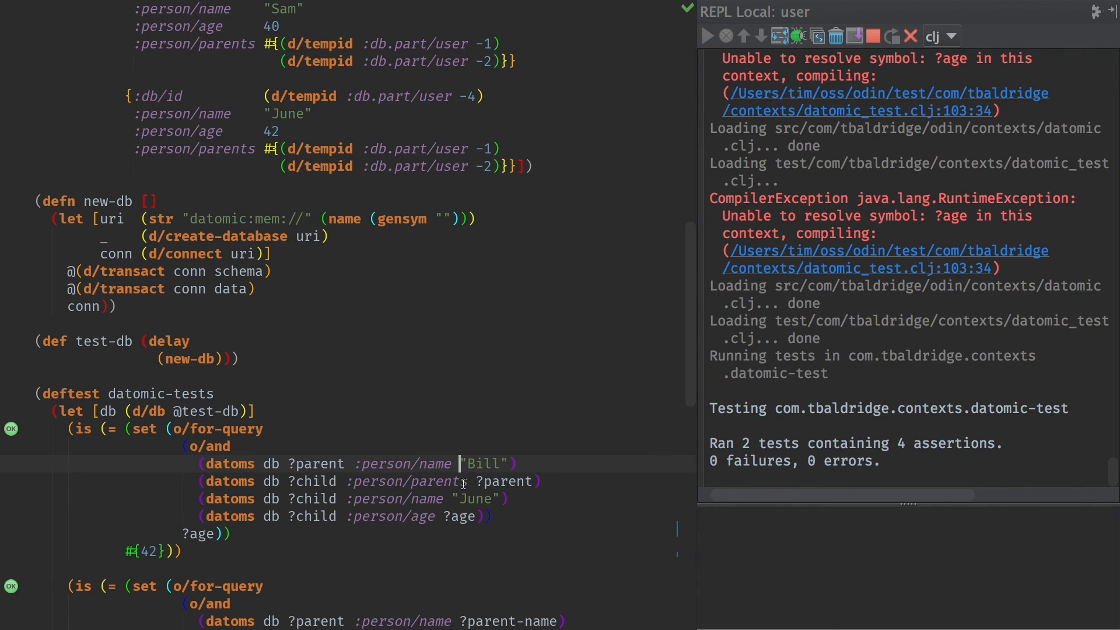
scroll("down", 3)
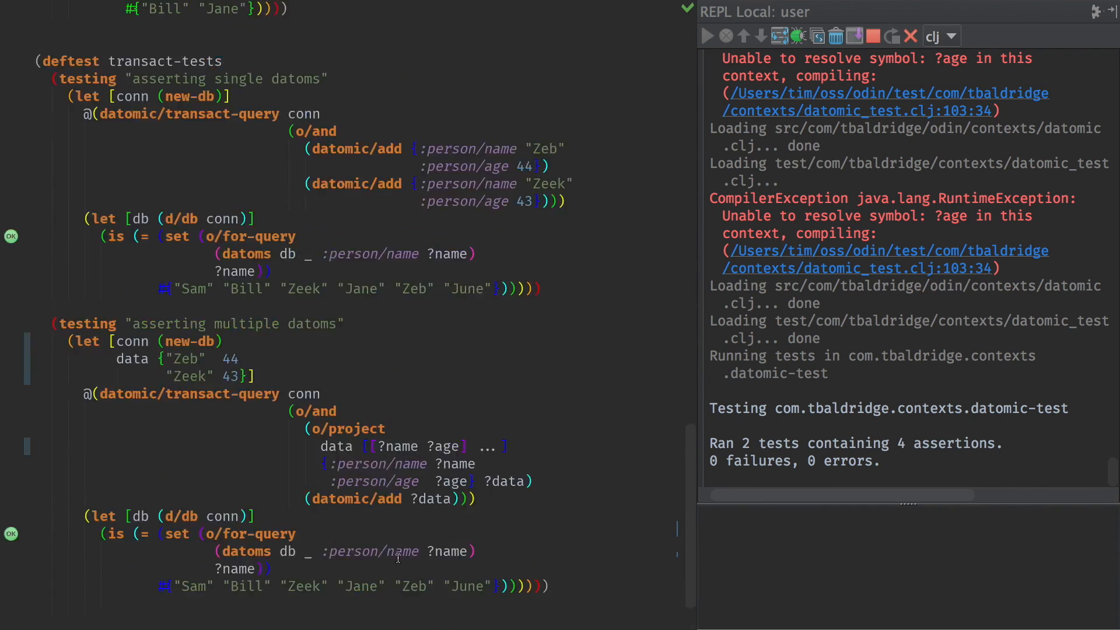